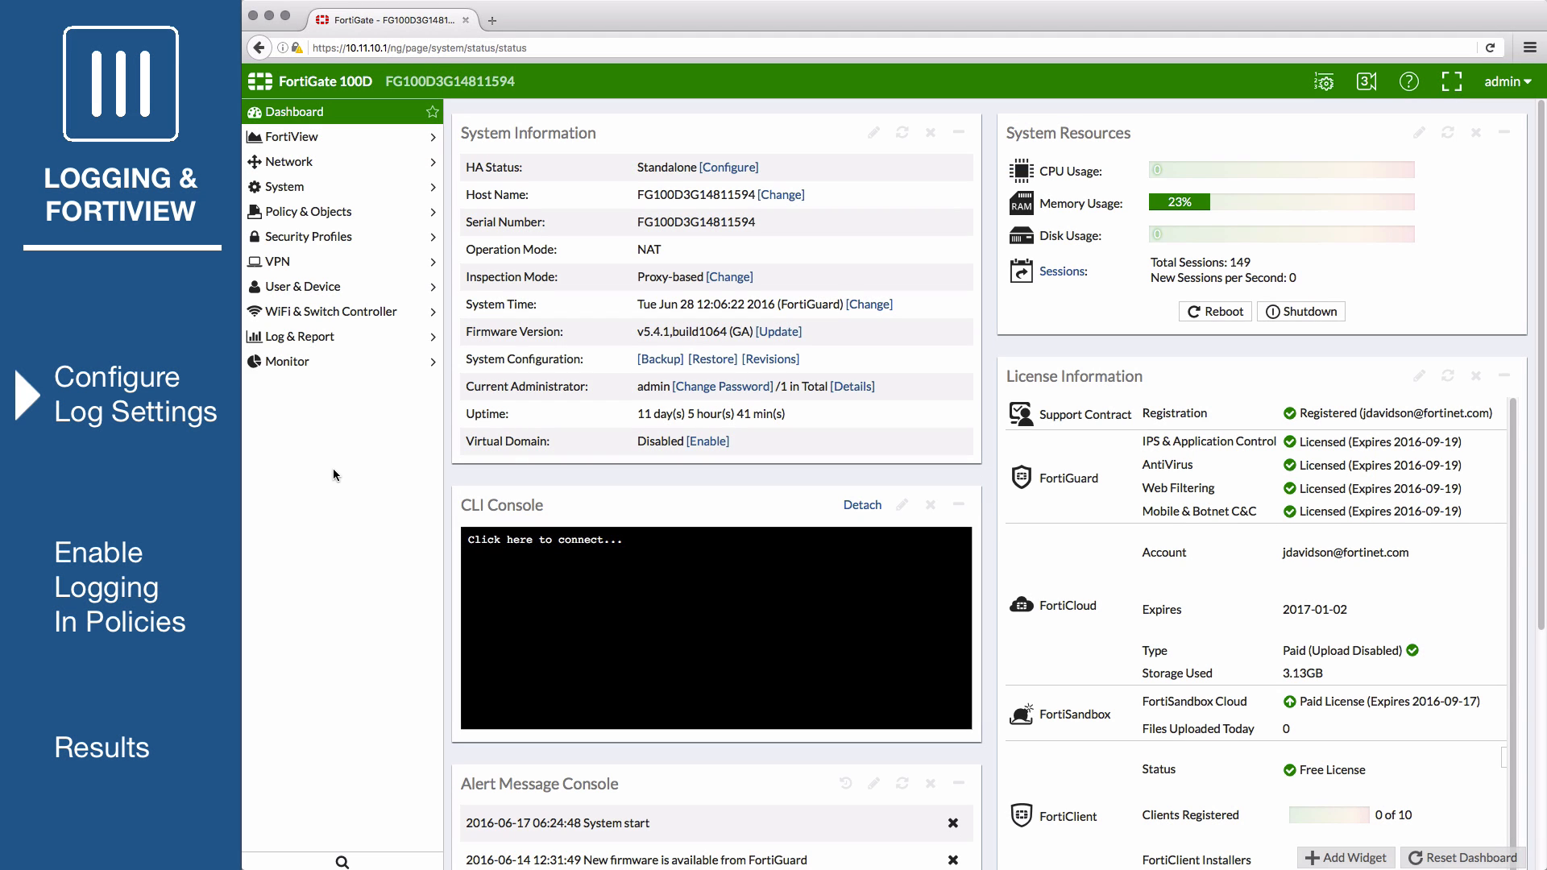
Navigate to Log Settings under Log & Report.
{"action": "left_click", "coordinate": [298, 337]}
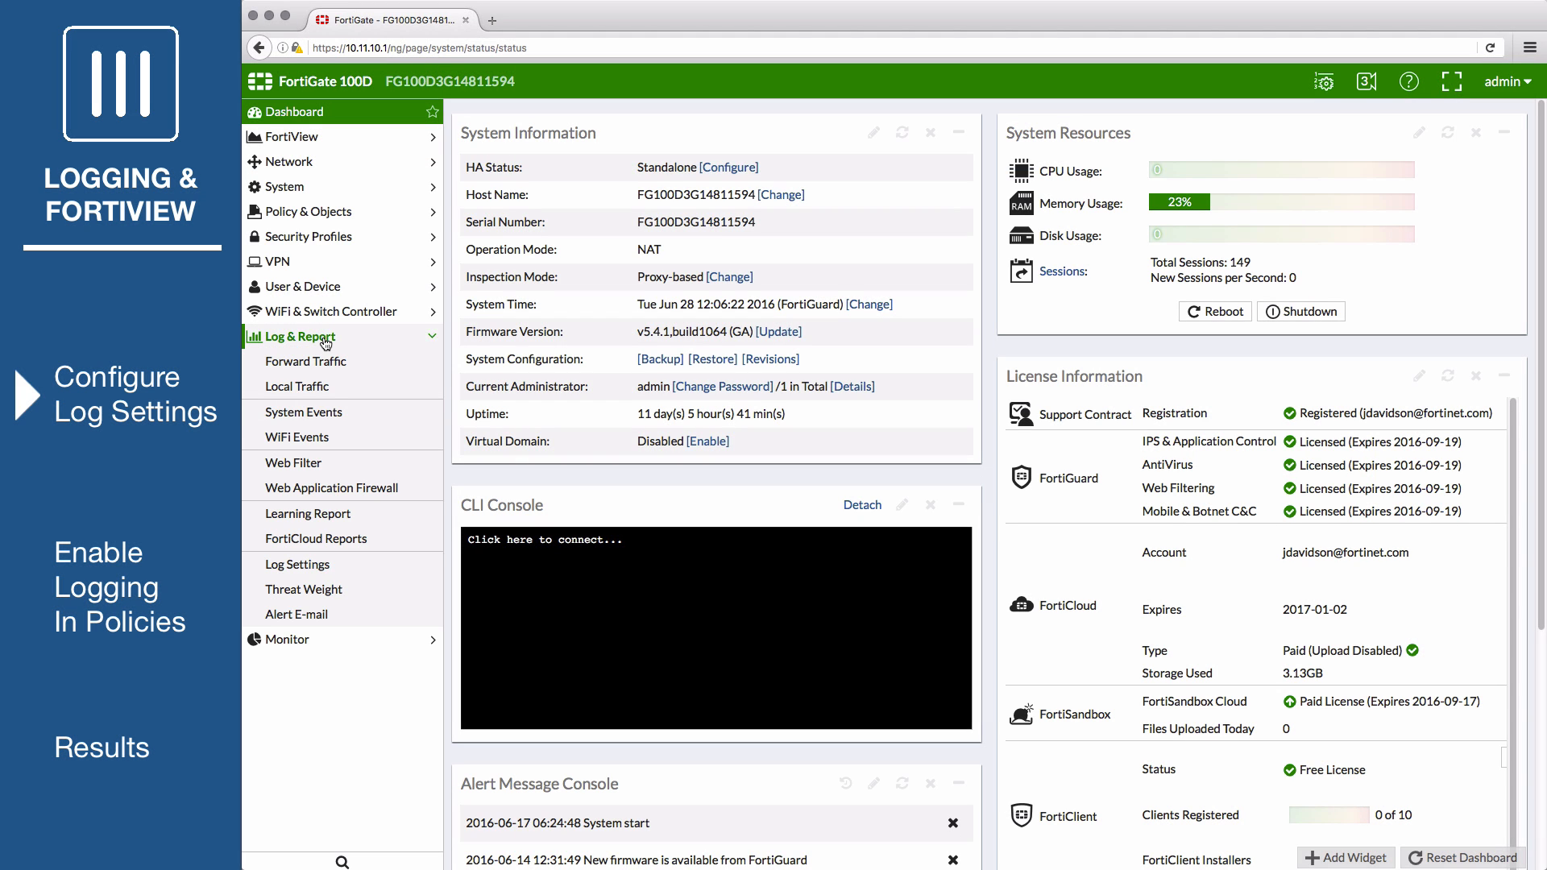
{"action": "left_click", "coordinate": [296, 563]}
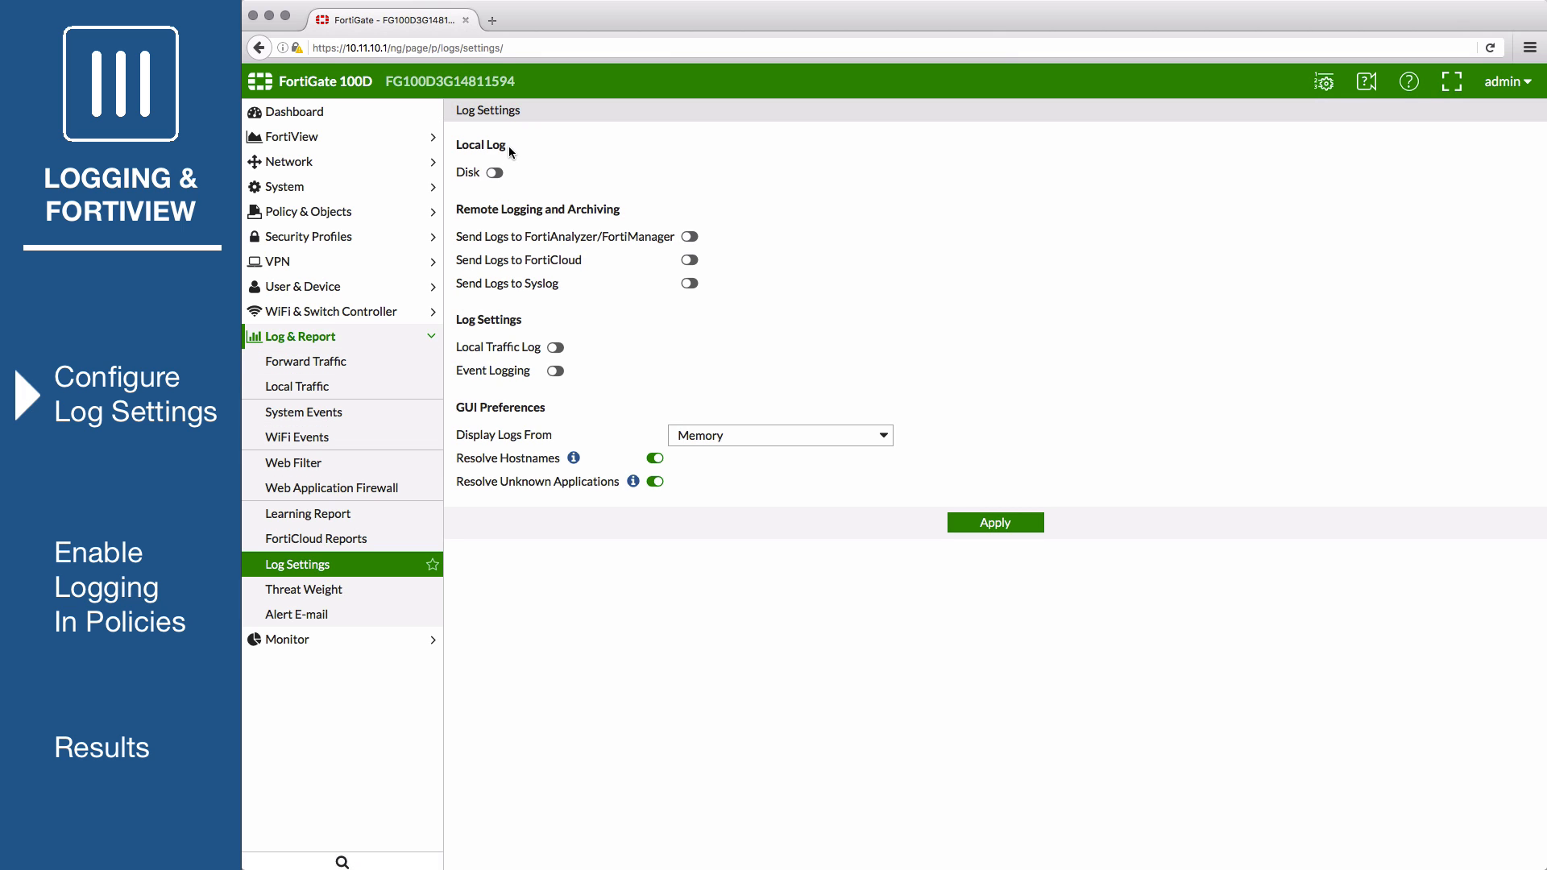
{"action": "mouse_move", "coordinate": [521, 191]}
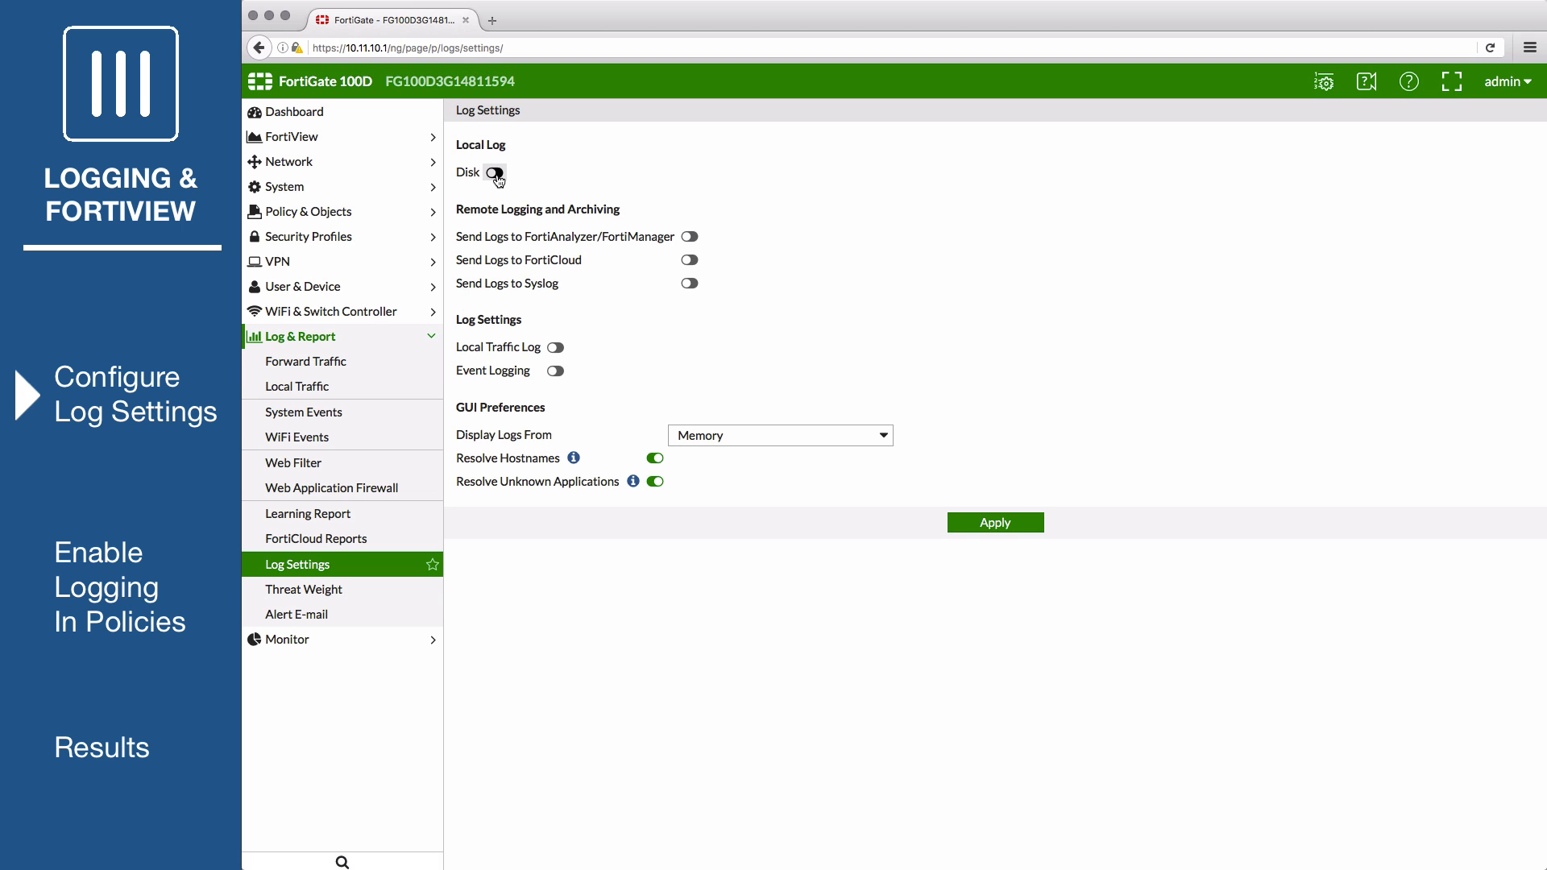
Enable disk logging and historical FortiView.
{"action": "left_click", "coordinate": [497, 173]}
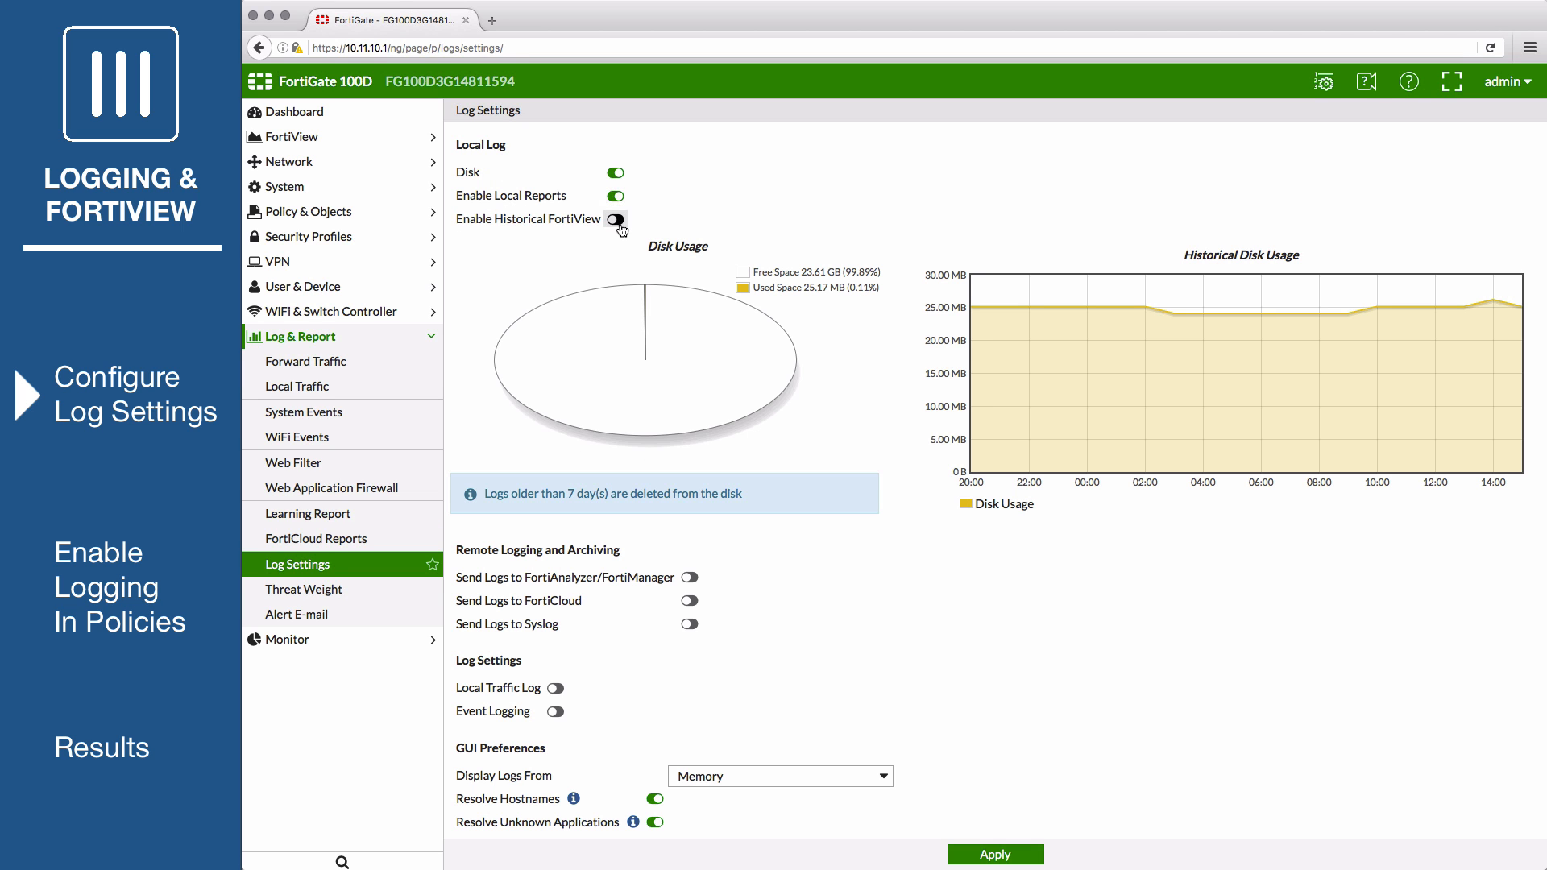
{"action": "left_click", "coordinate": [614, 219]}
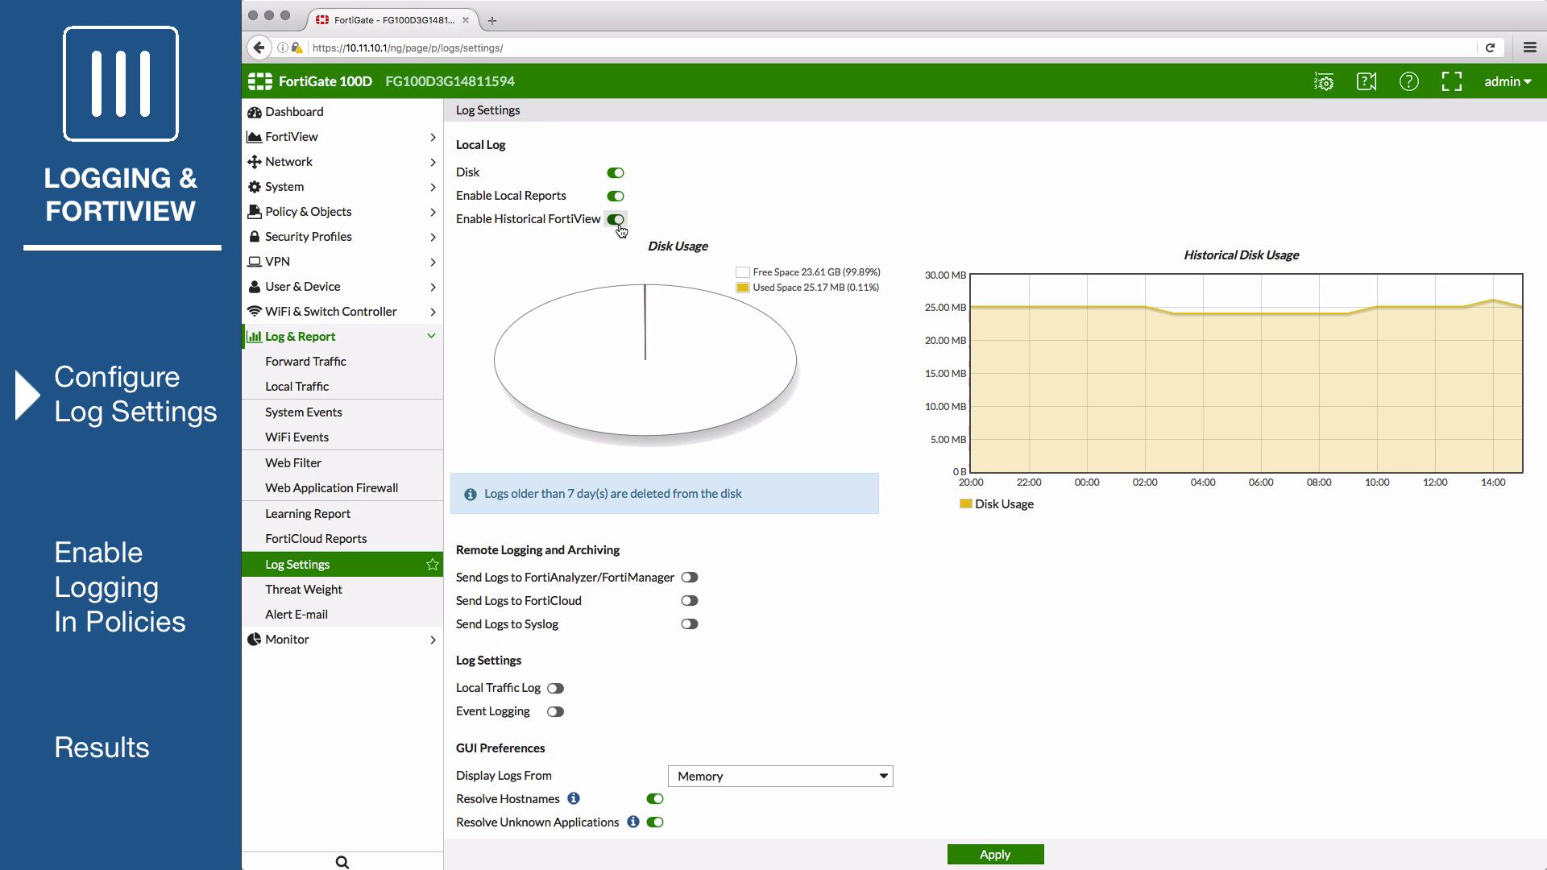
{"action": "left_click", "coordinate": [614, 219]}
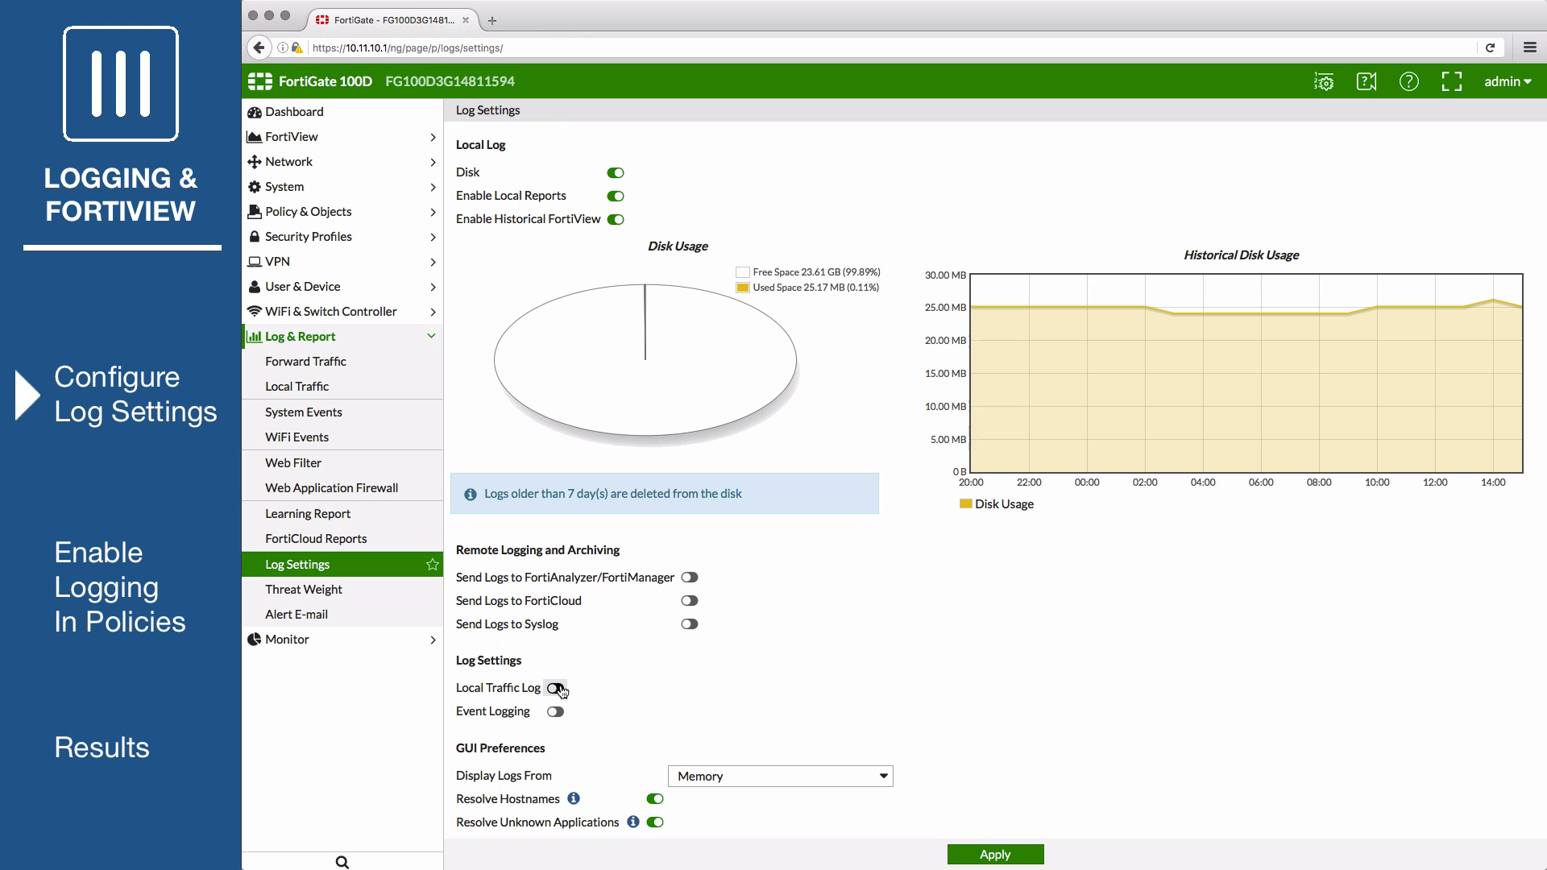
Enable local traffic log and event logging with all types checked.
{"action": "left_click", "coordinate": [556, 688]}
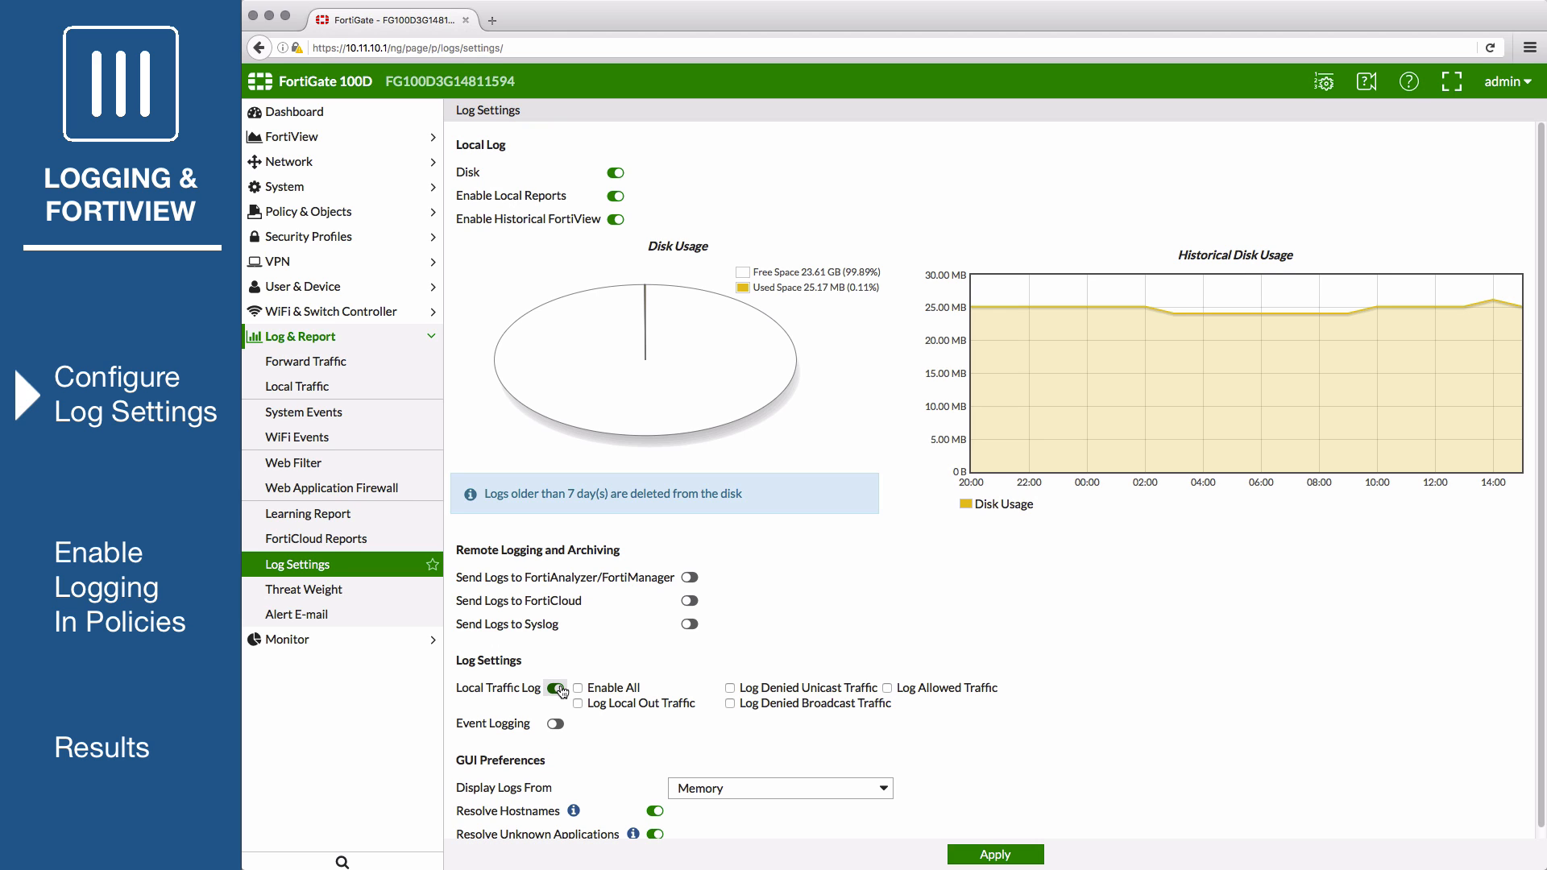
{"action": "left_click", "coordinate": [555, 723]}
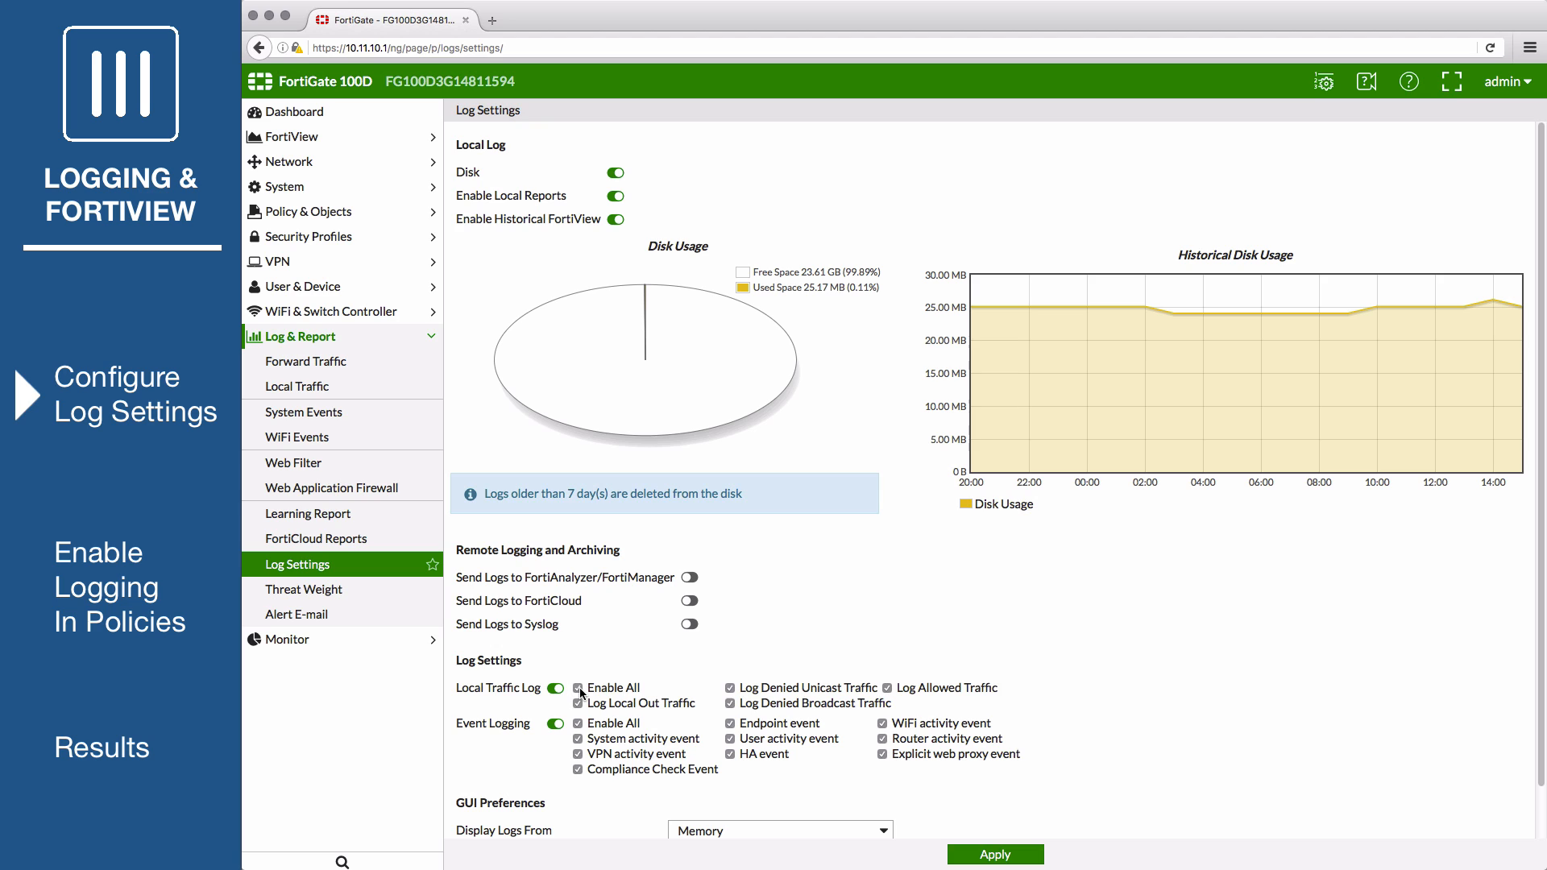
{"action": "scroll", "scroll_direction": "down", "scroll_amount": 3}
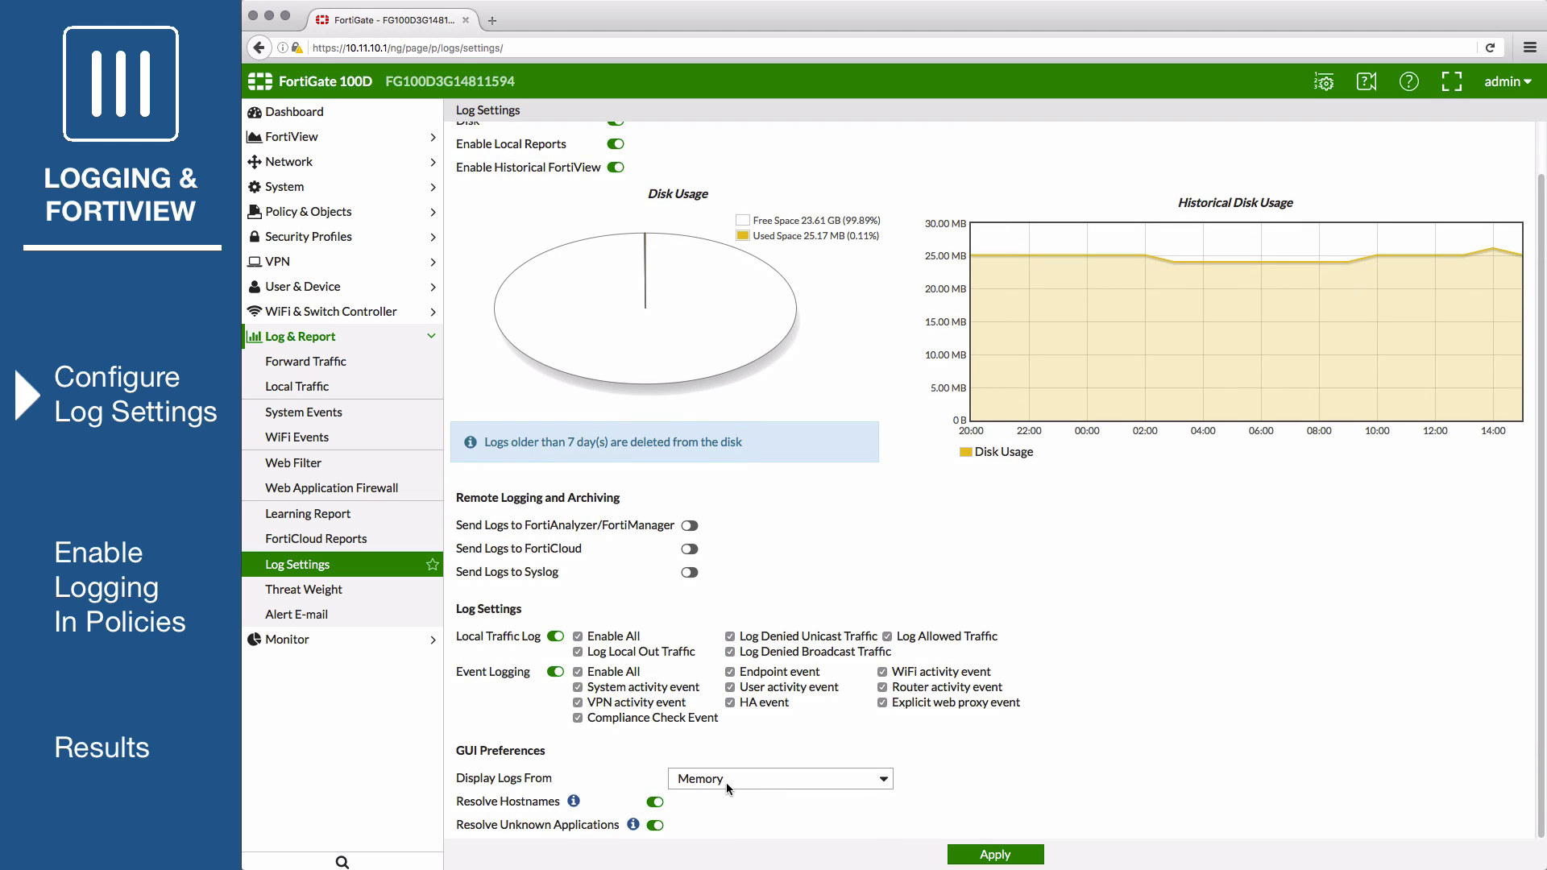
Set Display Logs From to Disk and apply the log settings.
{"action": "left_click", "coordinate": [778, 779]}
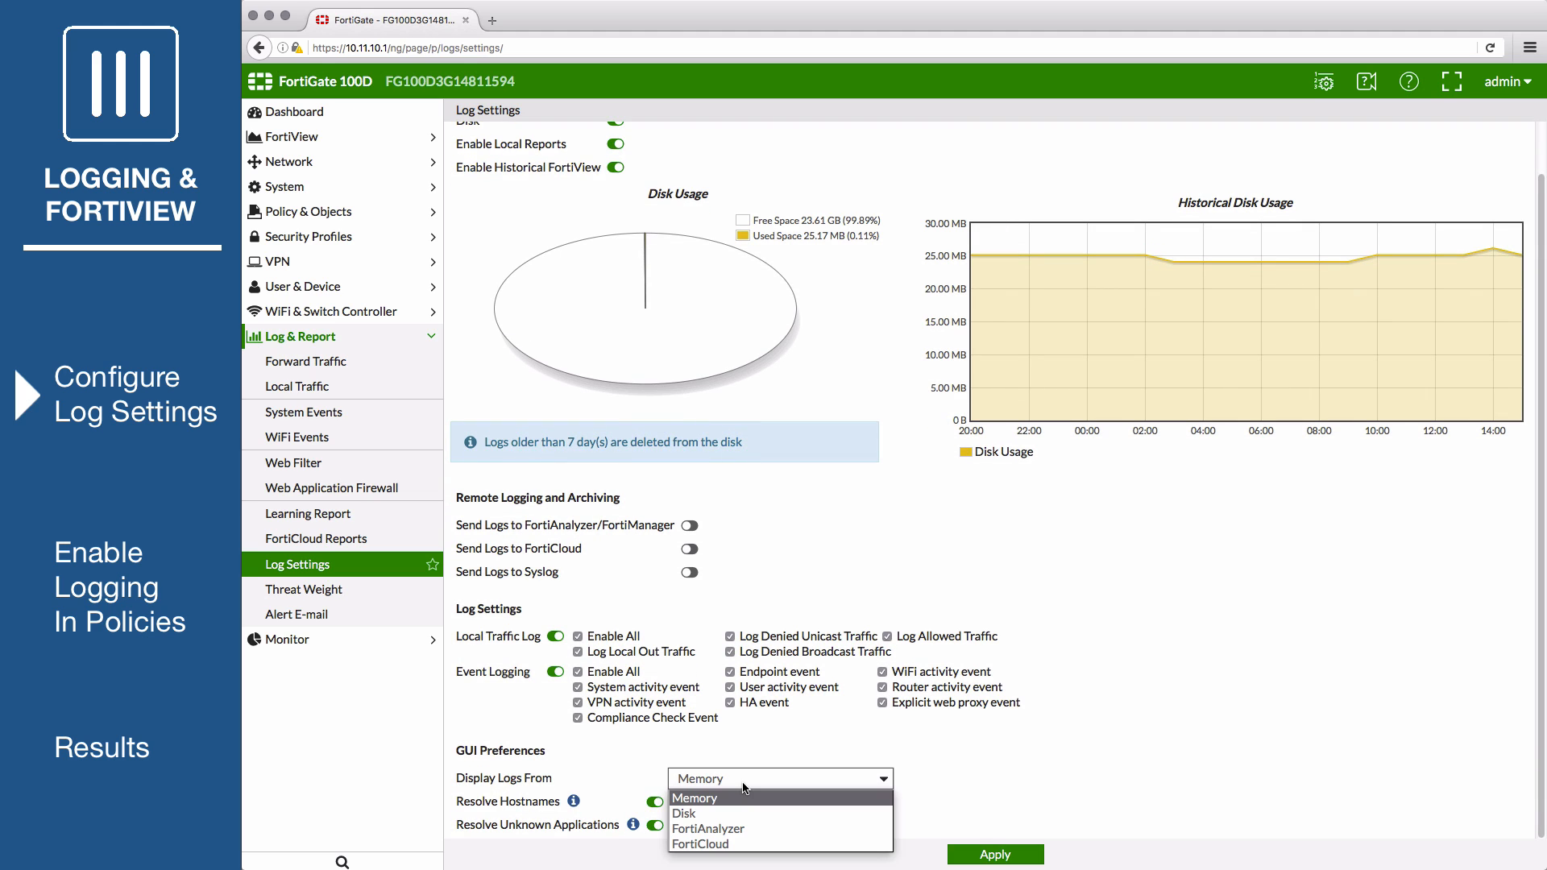
{"action": "left_click", "coordinate": [682, 813]}
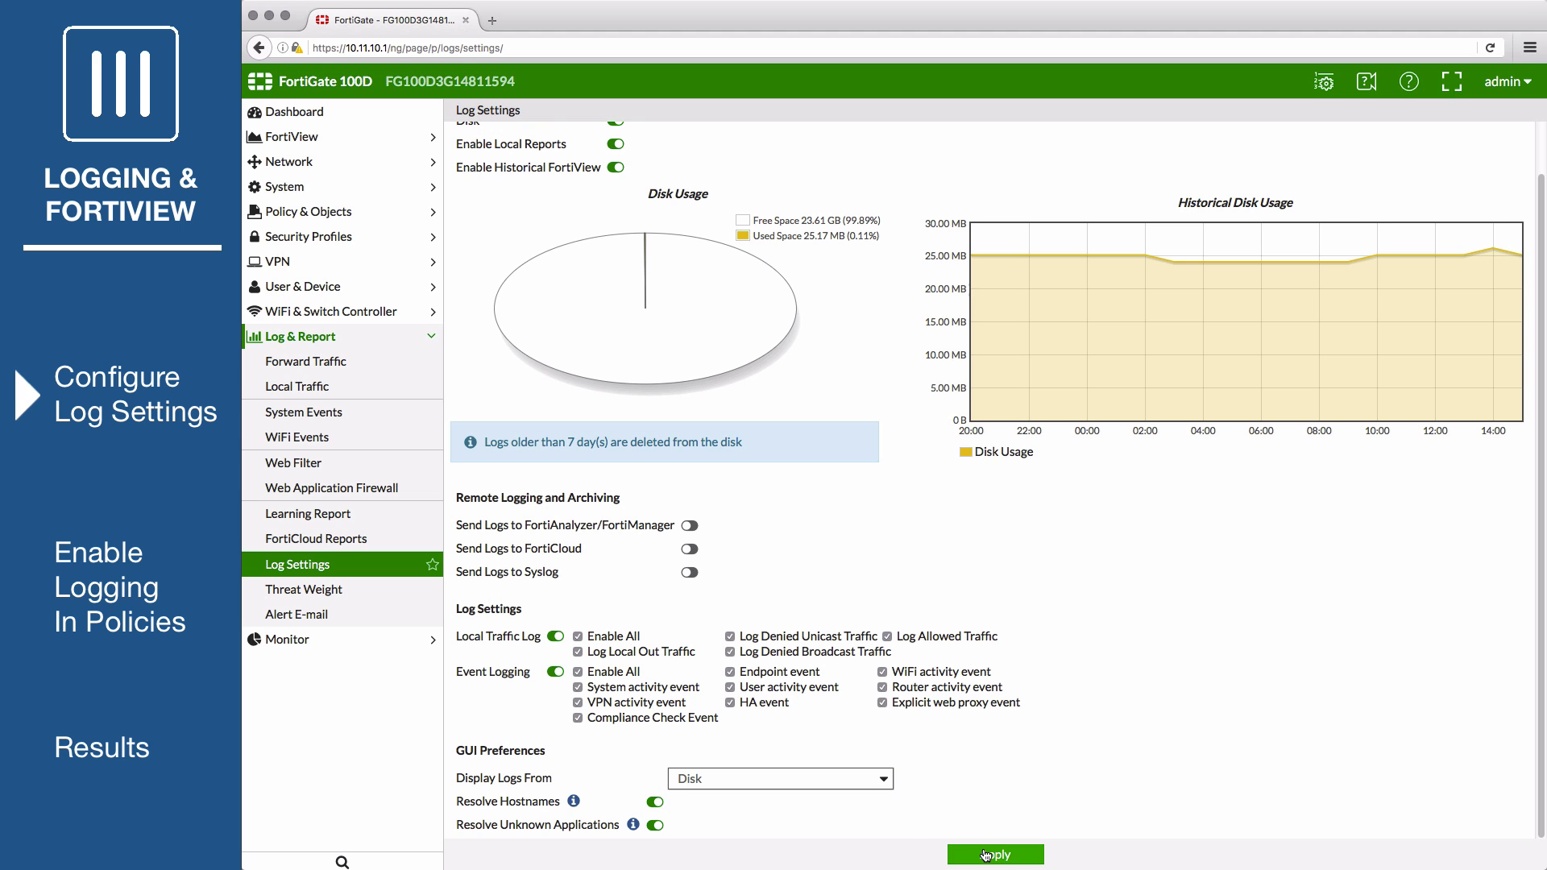
{"action": "left_click", "coordinate": [994, 854]}
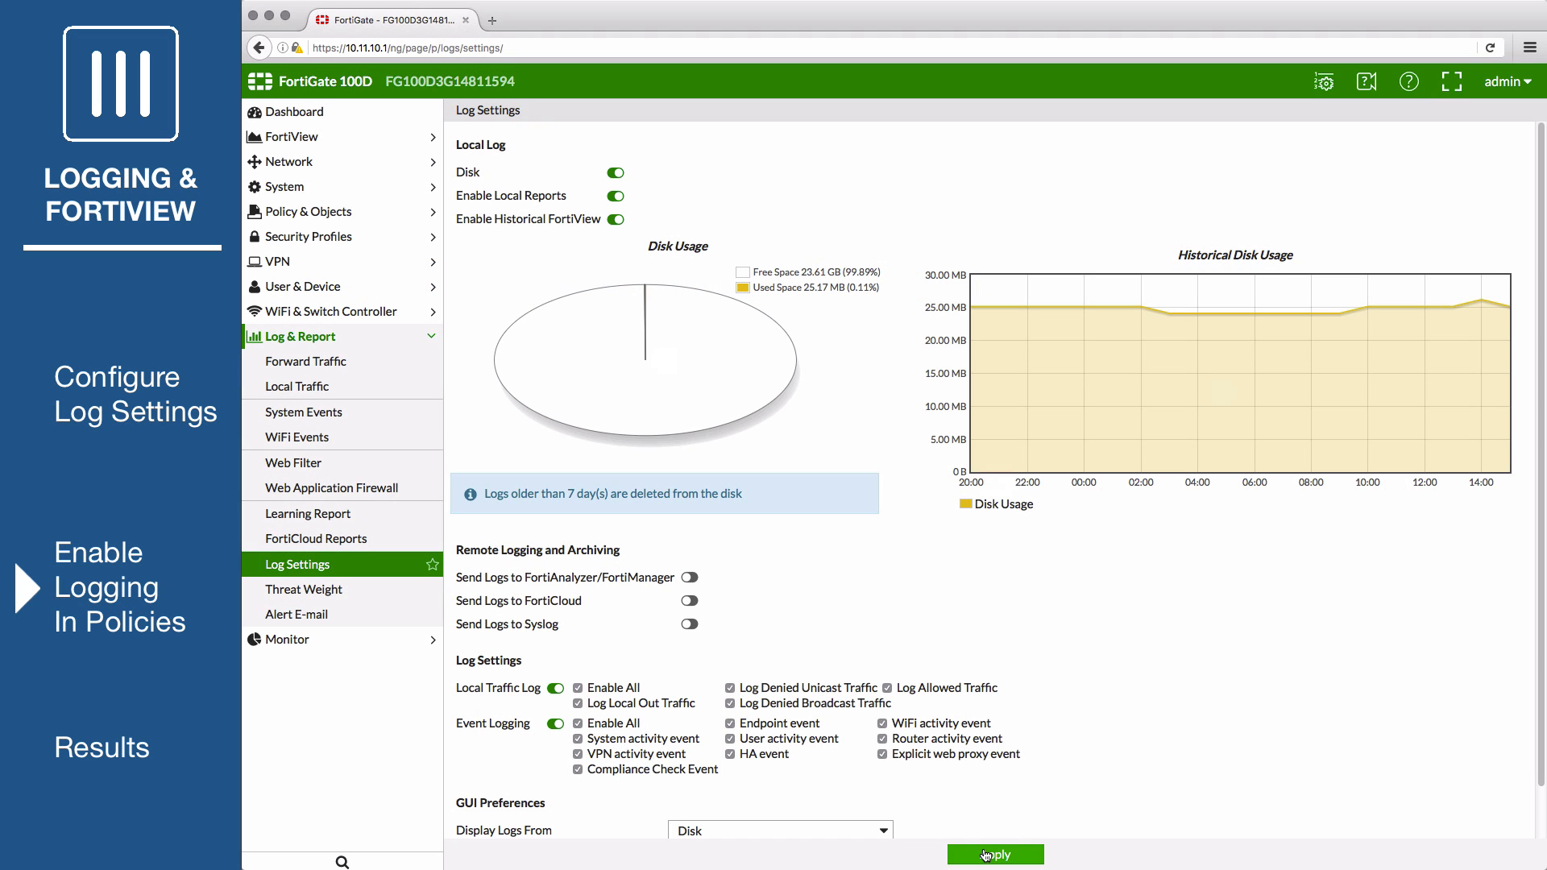
{"action": "mouse_move", "coordinate": [309, 211]}
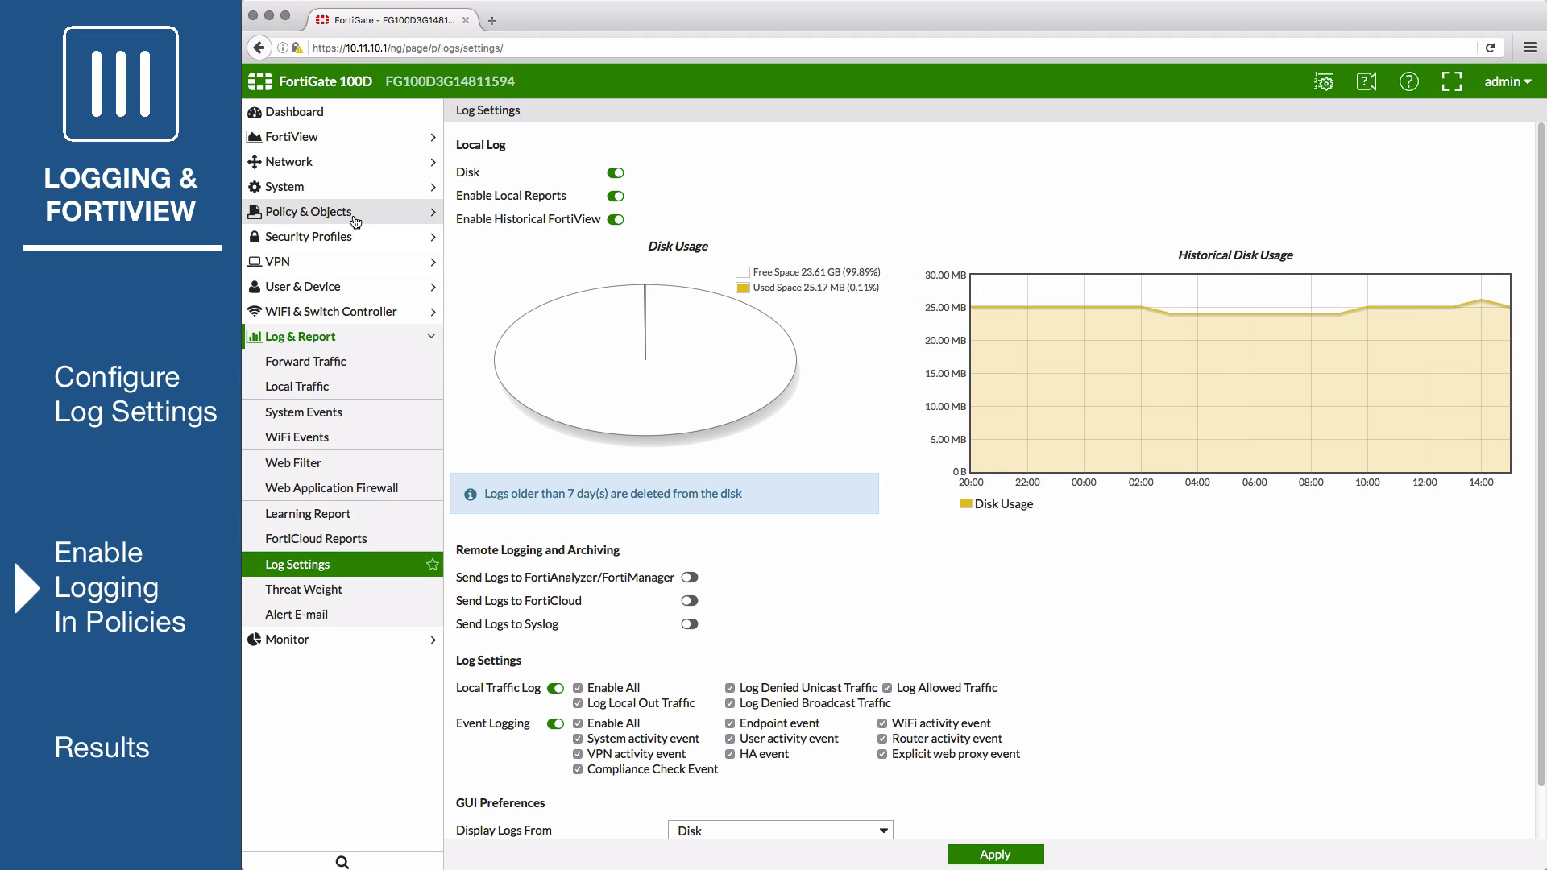
Open the Internet IPv4 policy for editing from Policy & Objects.
{"action": "left_click", "coordinate": [306, 211]}
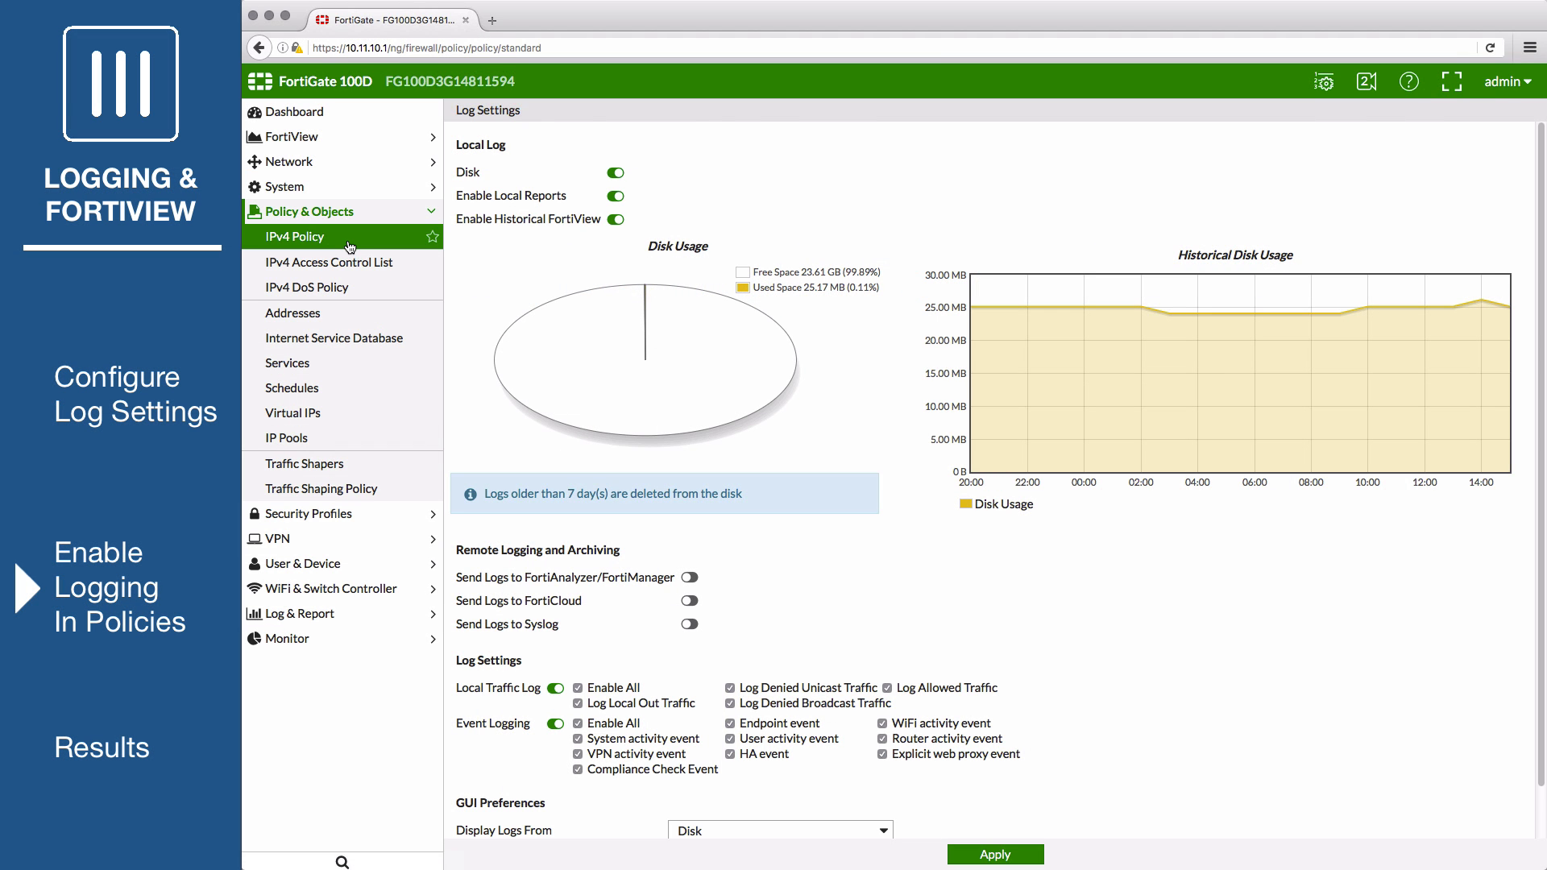
{"action": "left_click", "coordinate": [293, 236]}
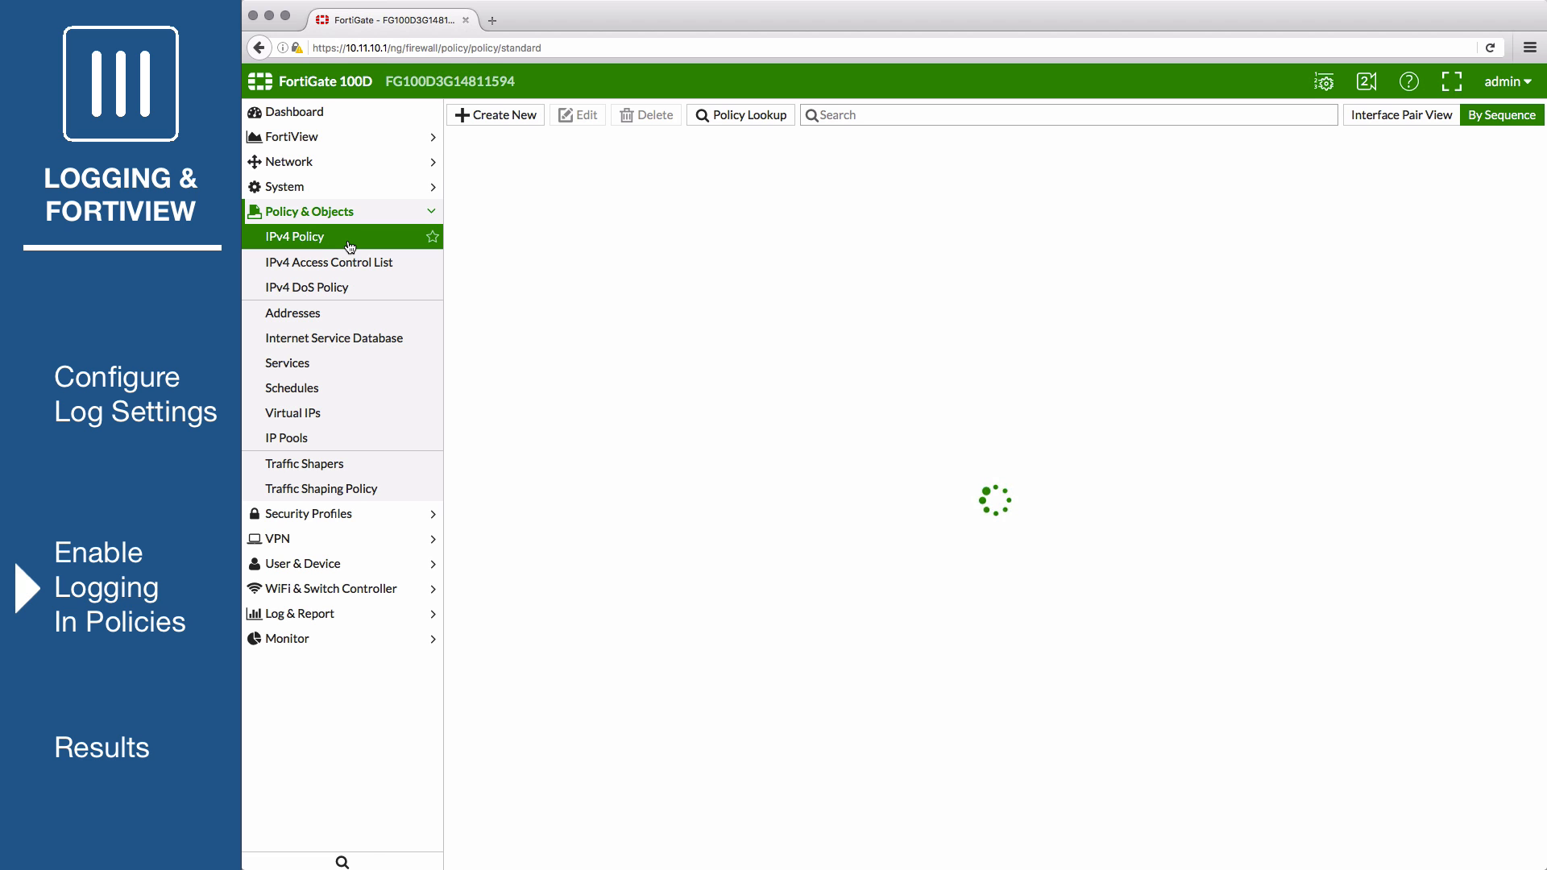
{"action": "left_click", "coordinate": [294, 236]}
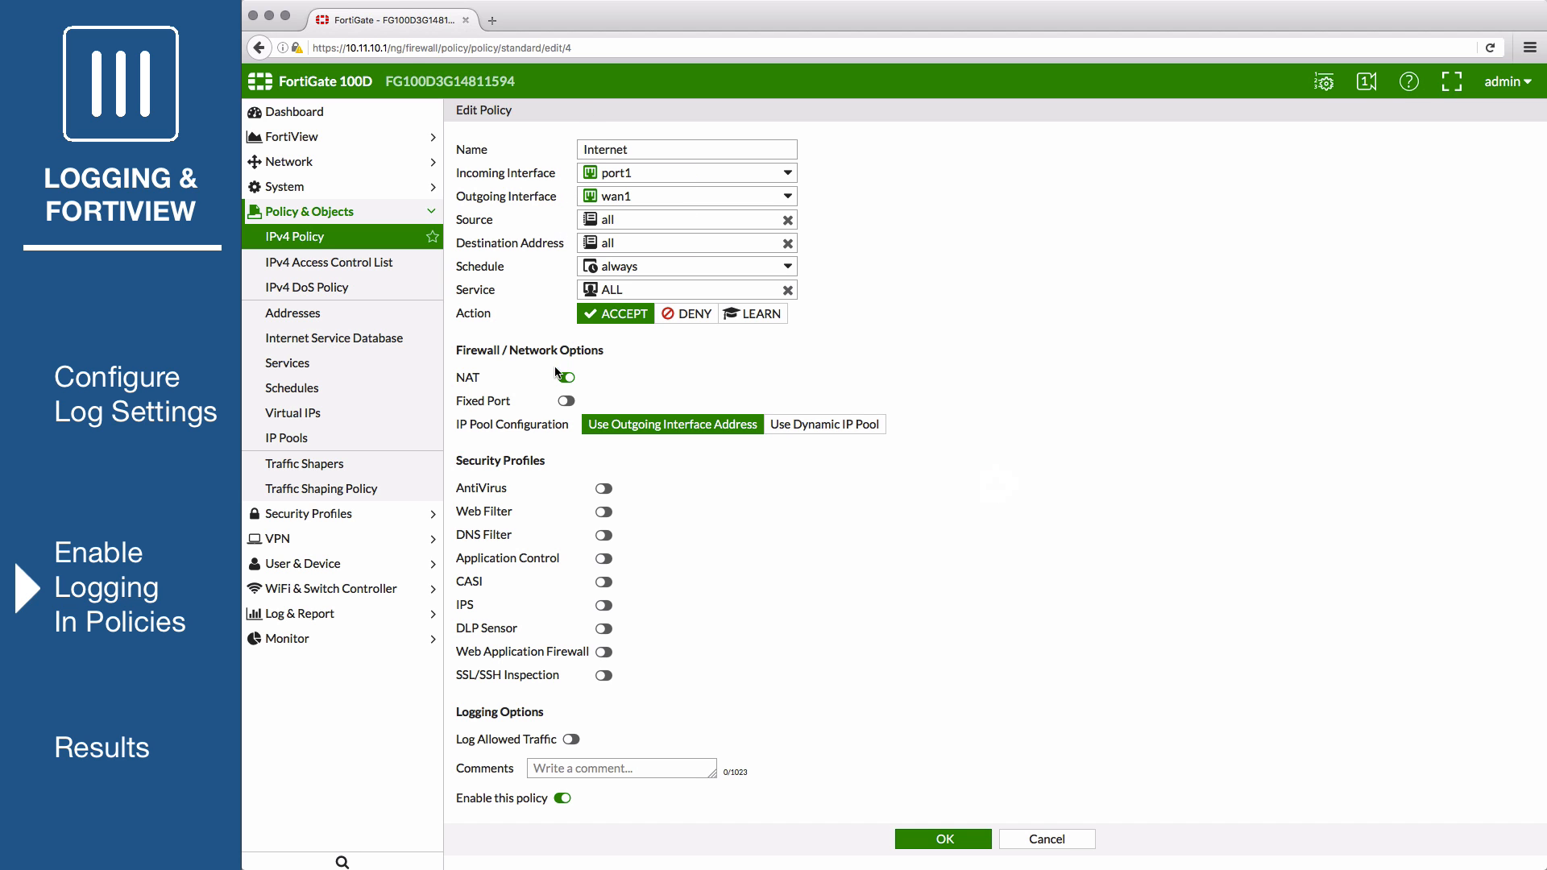
Set Log Allowed Traffic to All Sessions on the Internet policy and save it.
{"action": "left_click", "coordinate": [563, 377]}
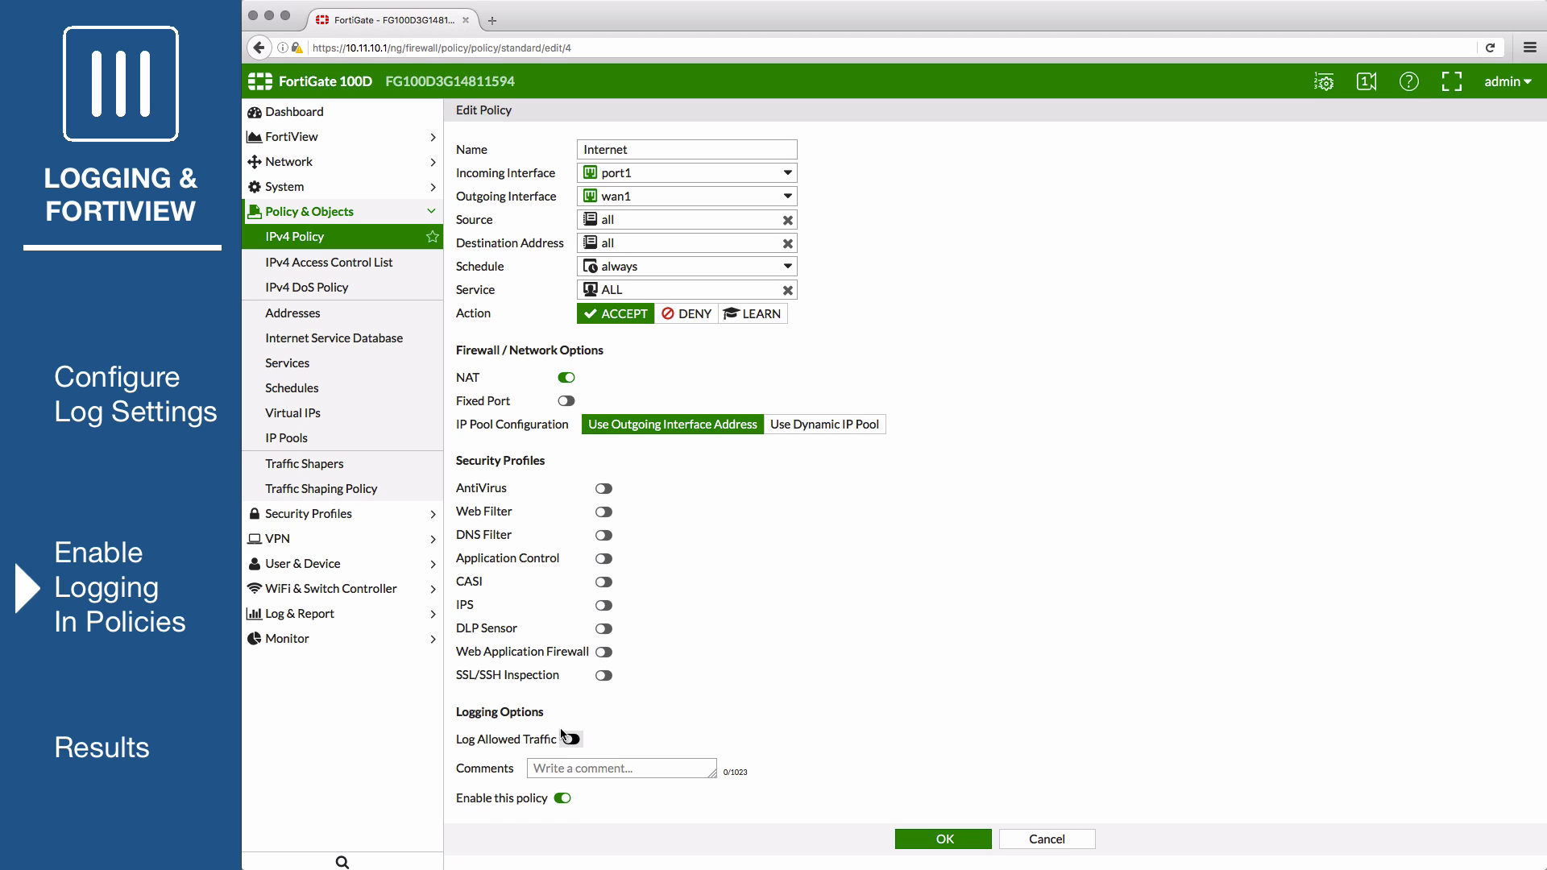
{"action": "left_click", "coordinate": [570, 738]}
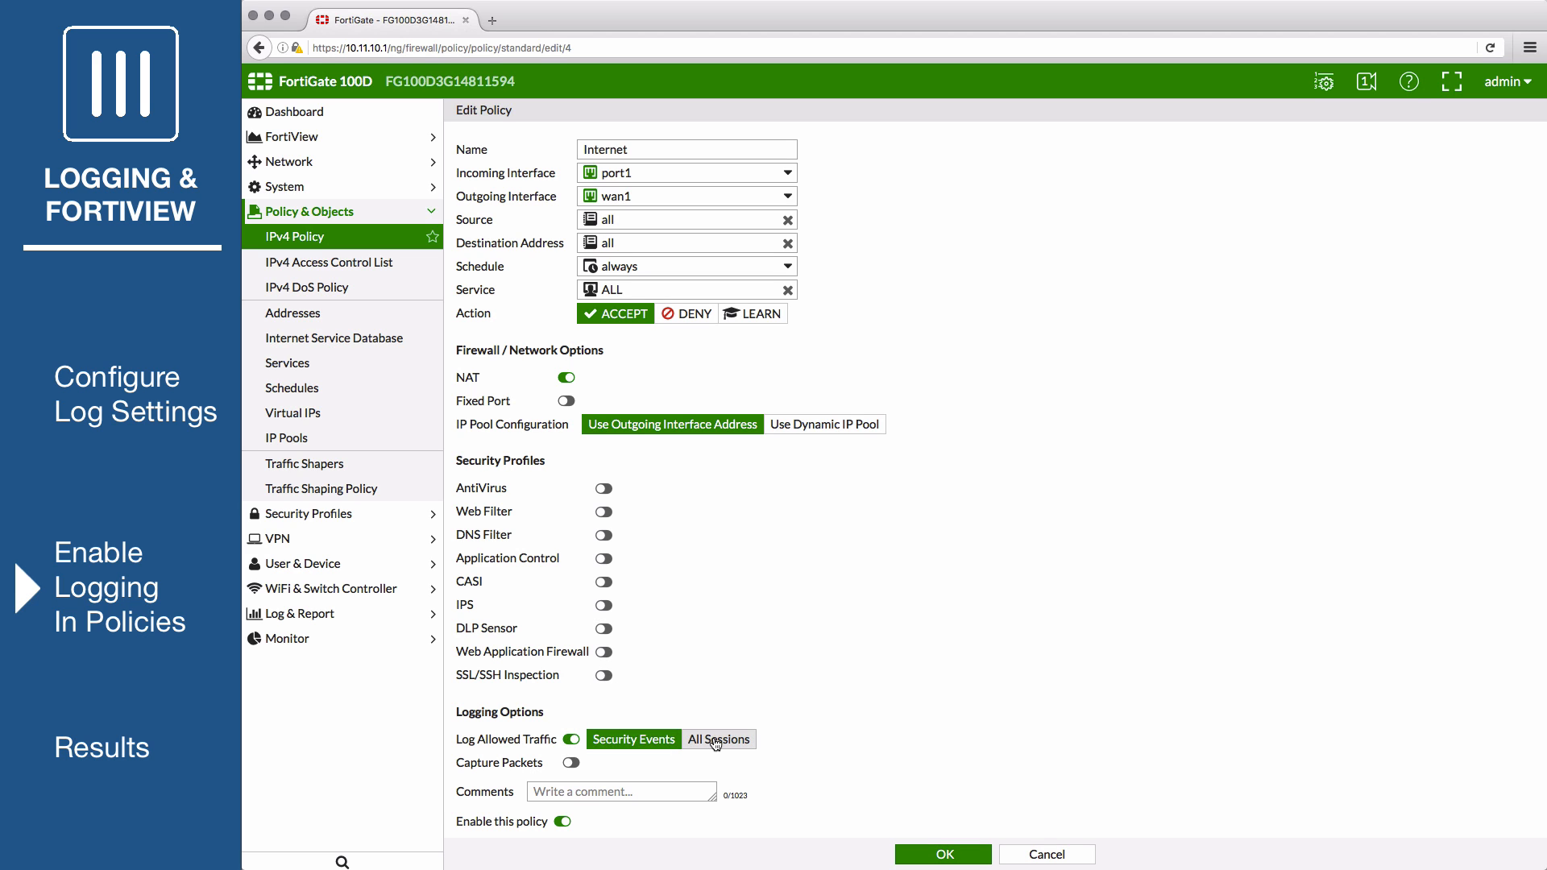
{"action": "left_click", "coordinate": [718, 738]}
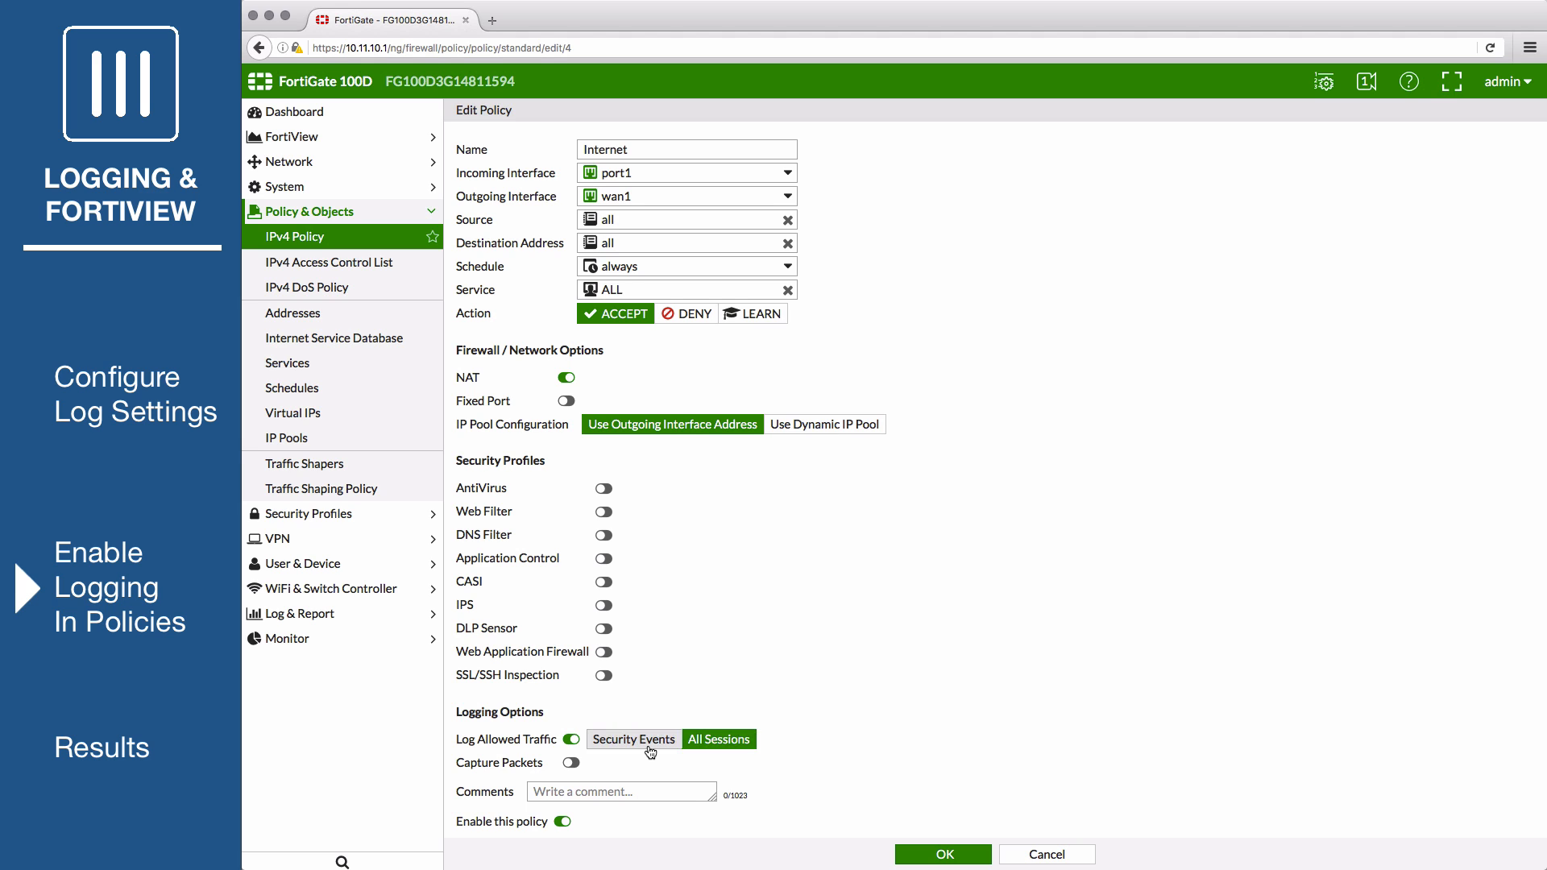
{"action": "mouse_move", "coordinate": [706, 754]}
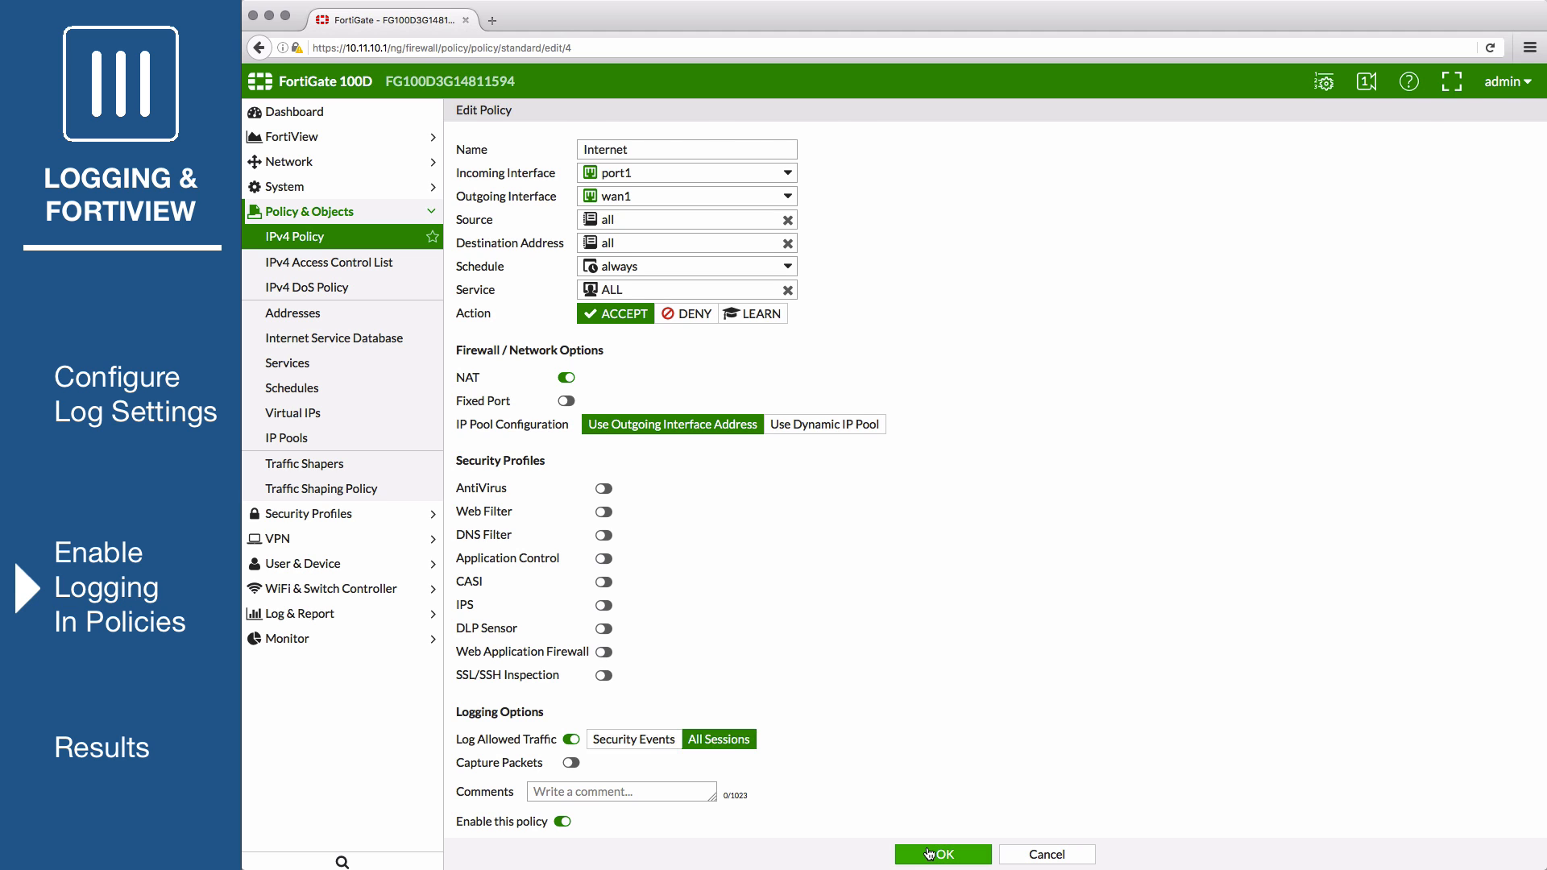
{"action": "left_click", "coordinate": [940, 854]}
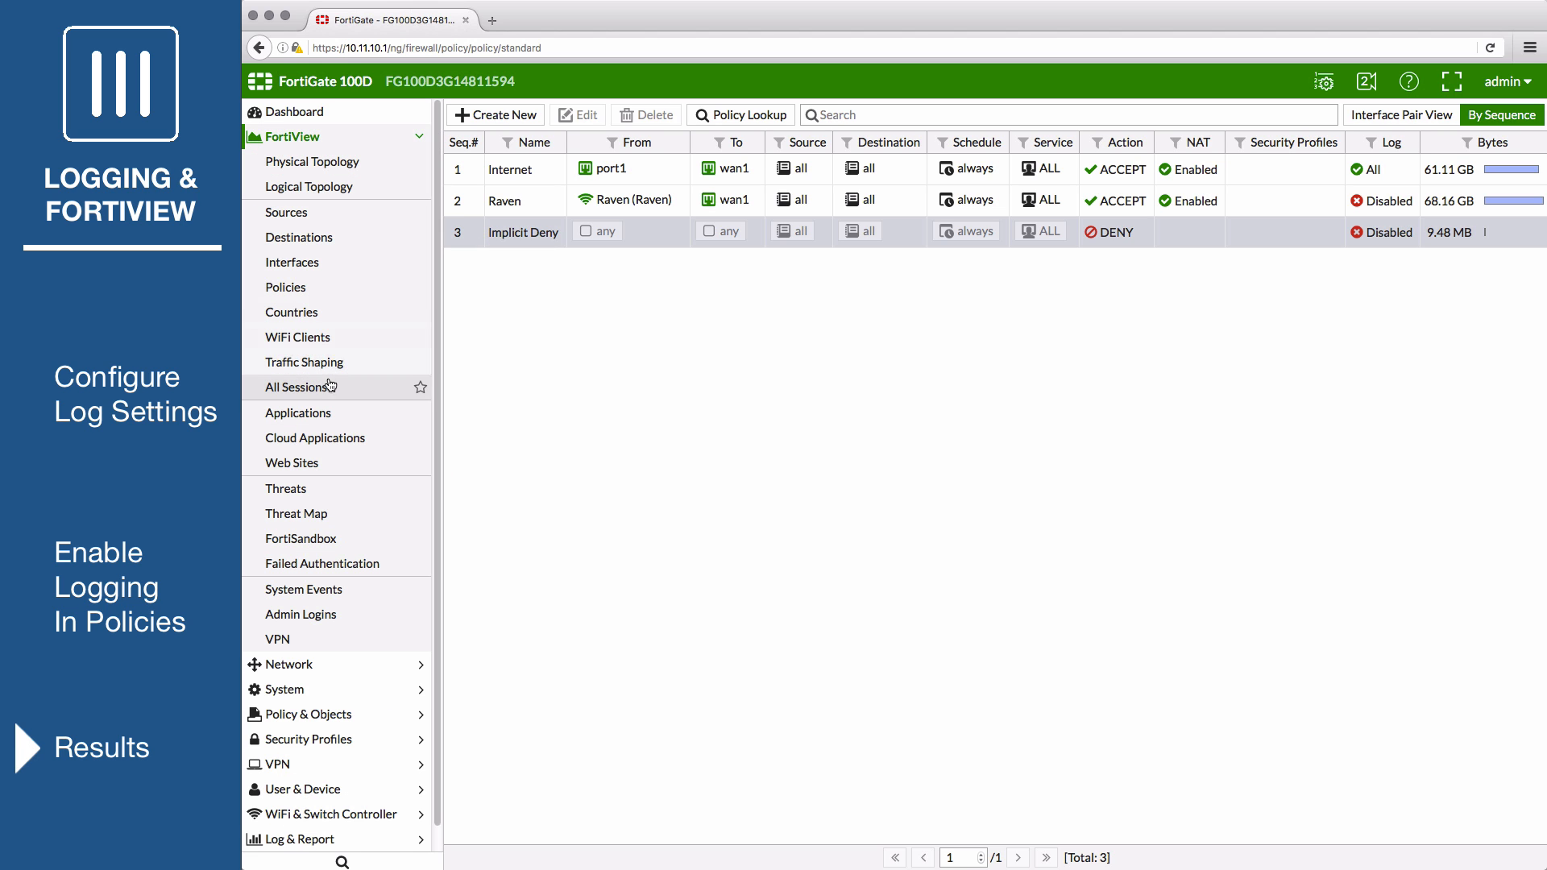
View FortiView All Sessions, then switch to the Sources view.
{"action": "left_click", "coordinate": [298, 387]}
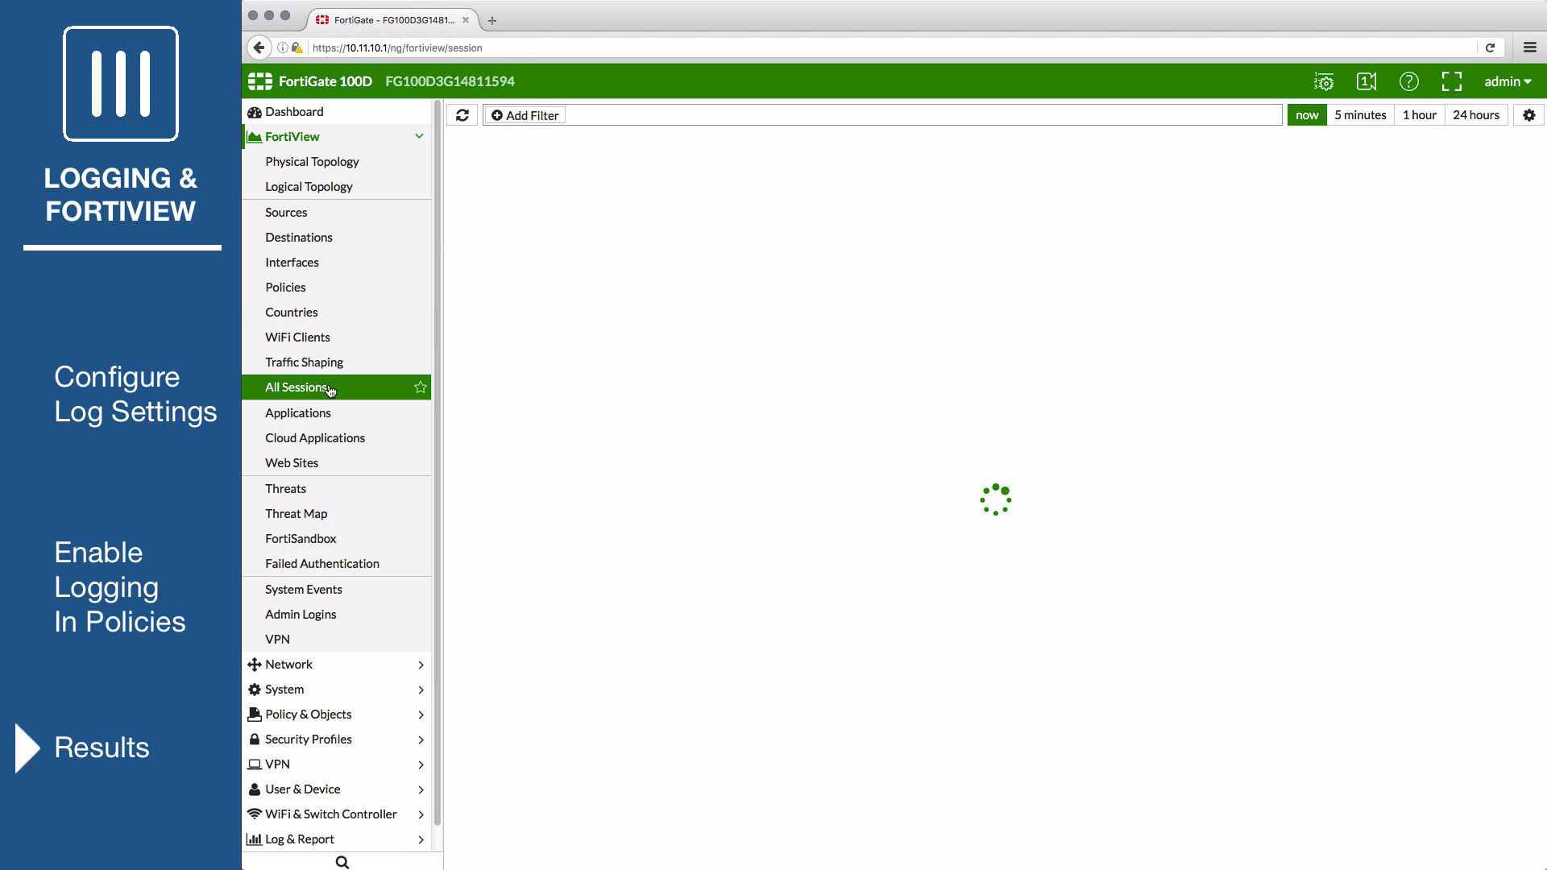
{"action": "left_click", "coordinate": [299, 387]}
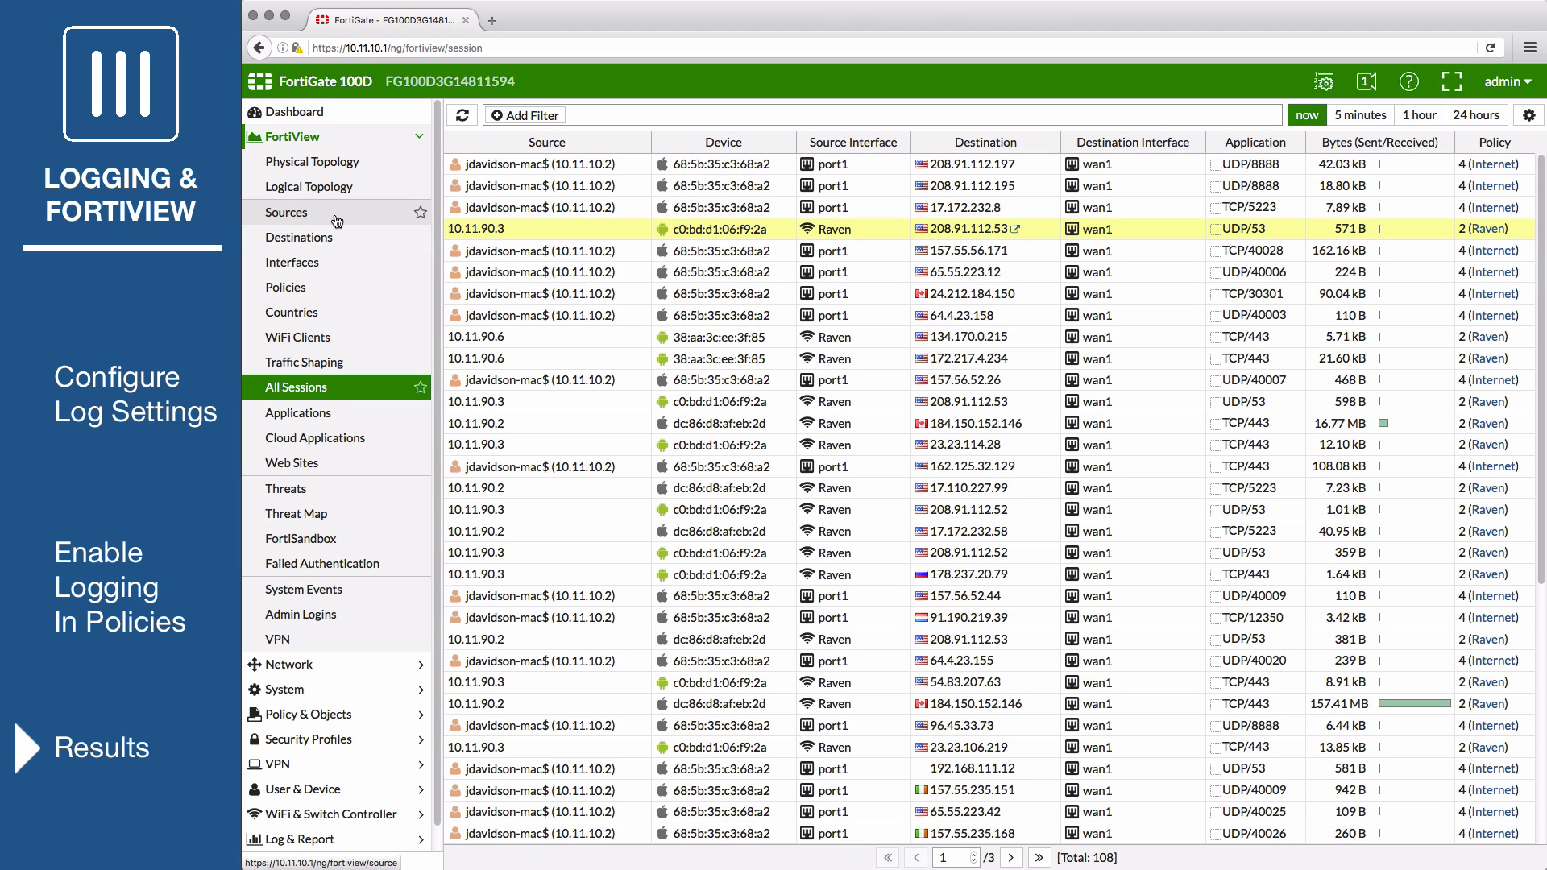
{"action": "left_click", "coordinate": [286, 211]}
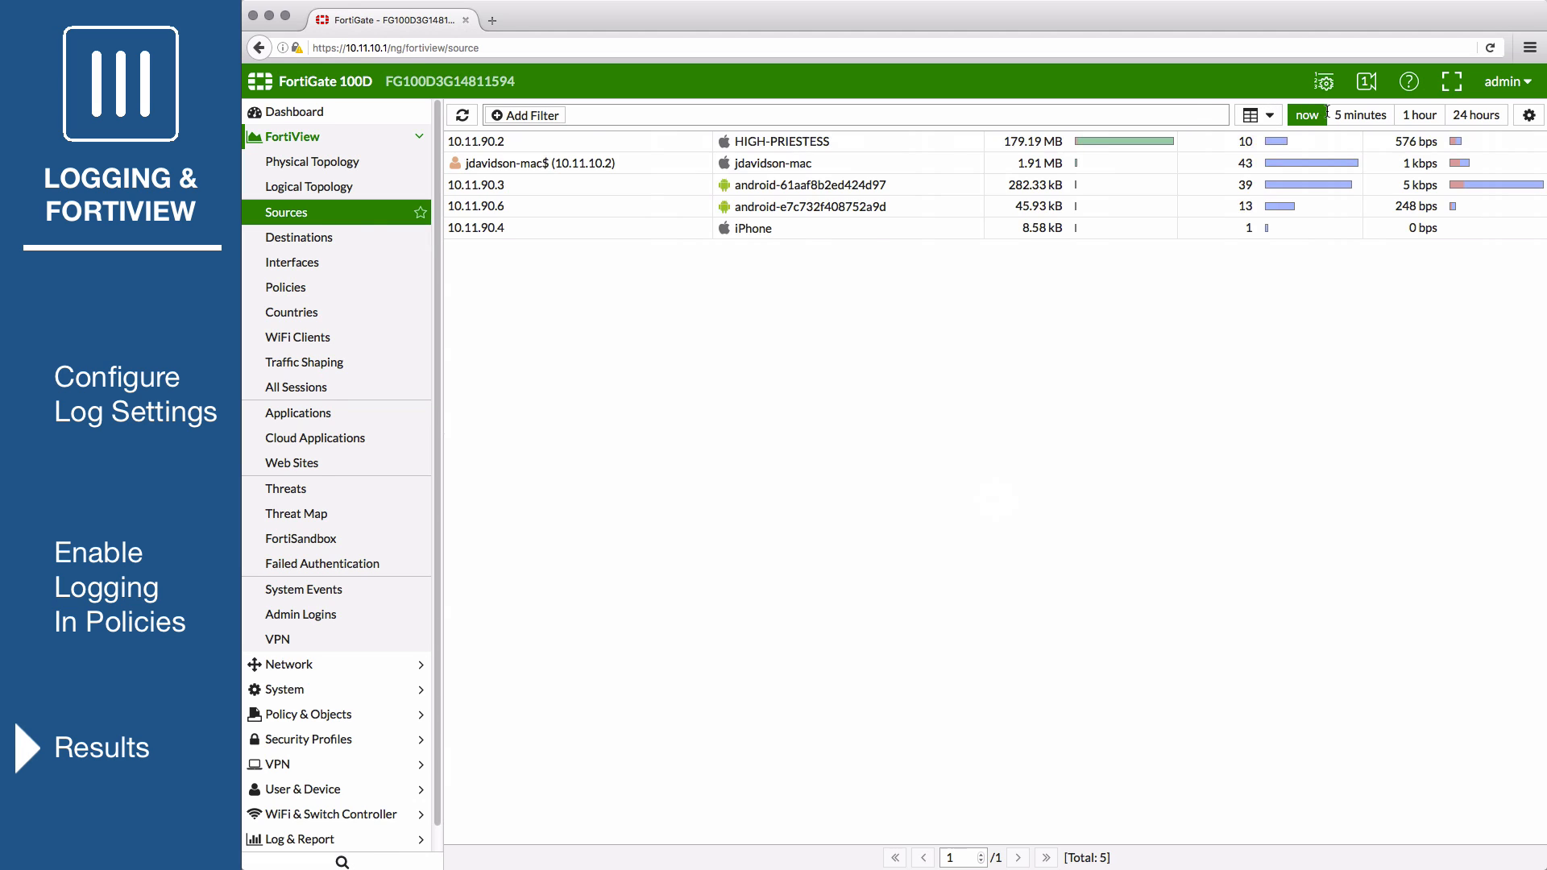
Limit Sources to the last 5 minutes and drill down into 10.11.10.2.
{"action": "left_click", "coordinate": [1359, 114]}
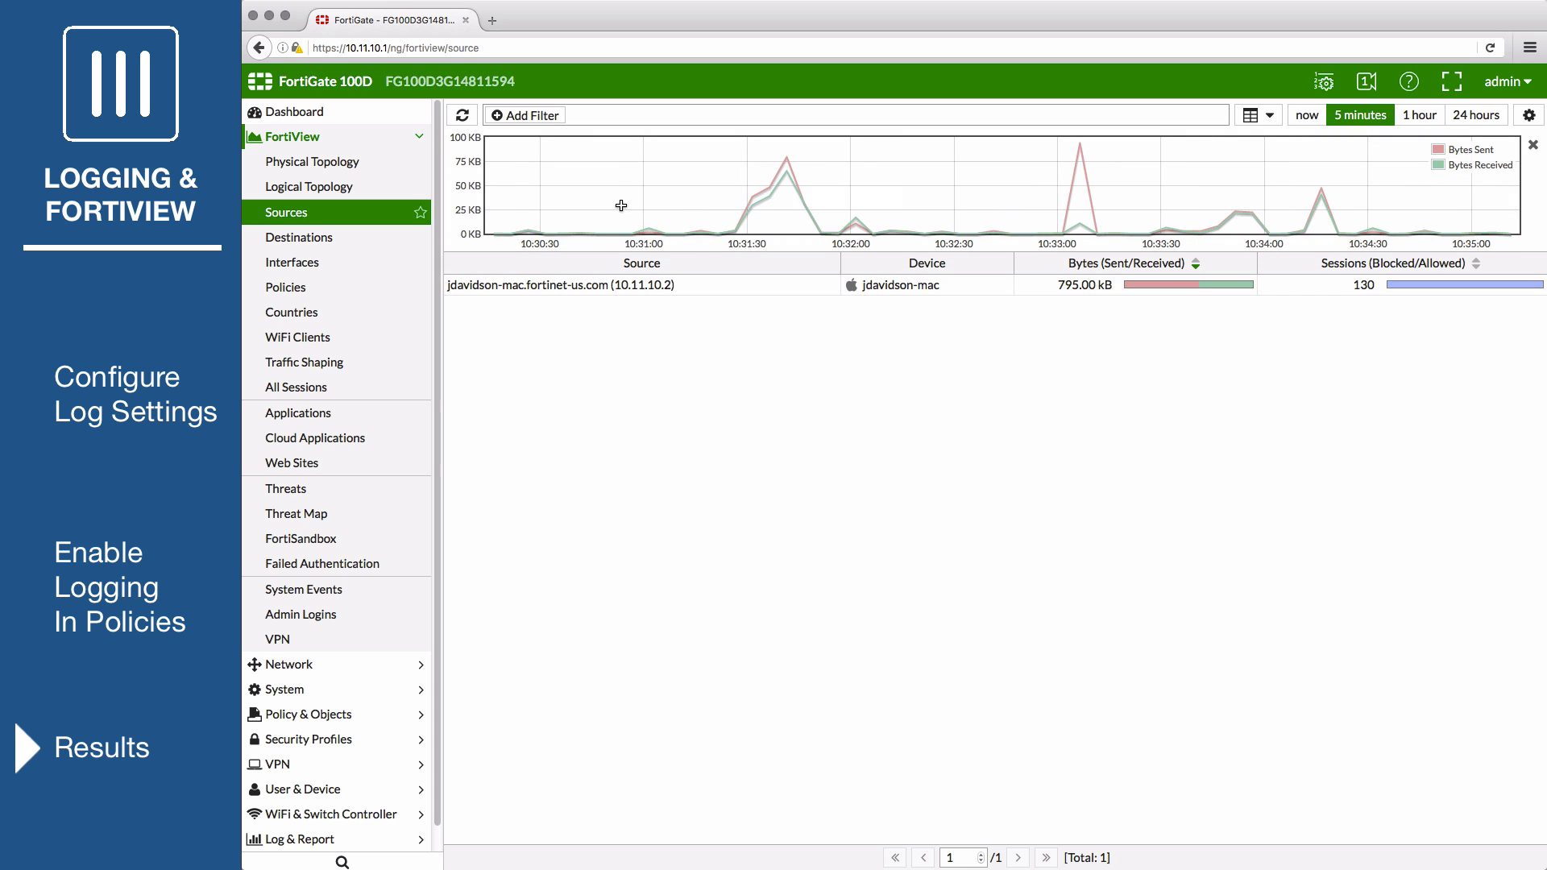
{"action": "mouse_move", "coordinate": [869, 228]}
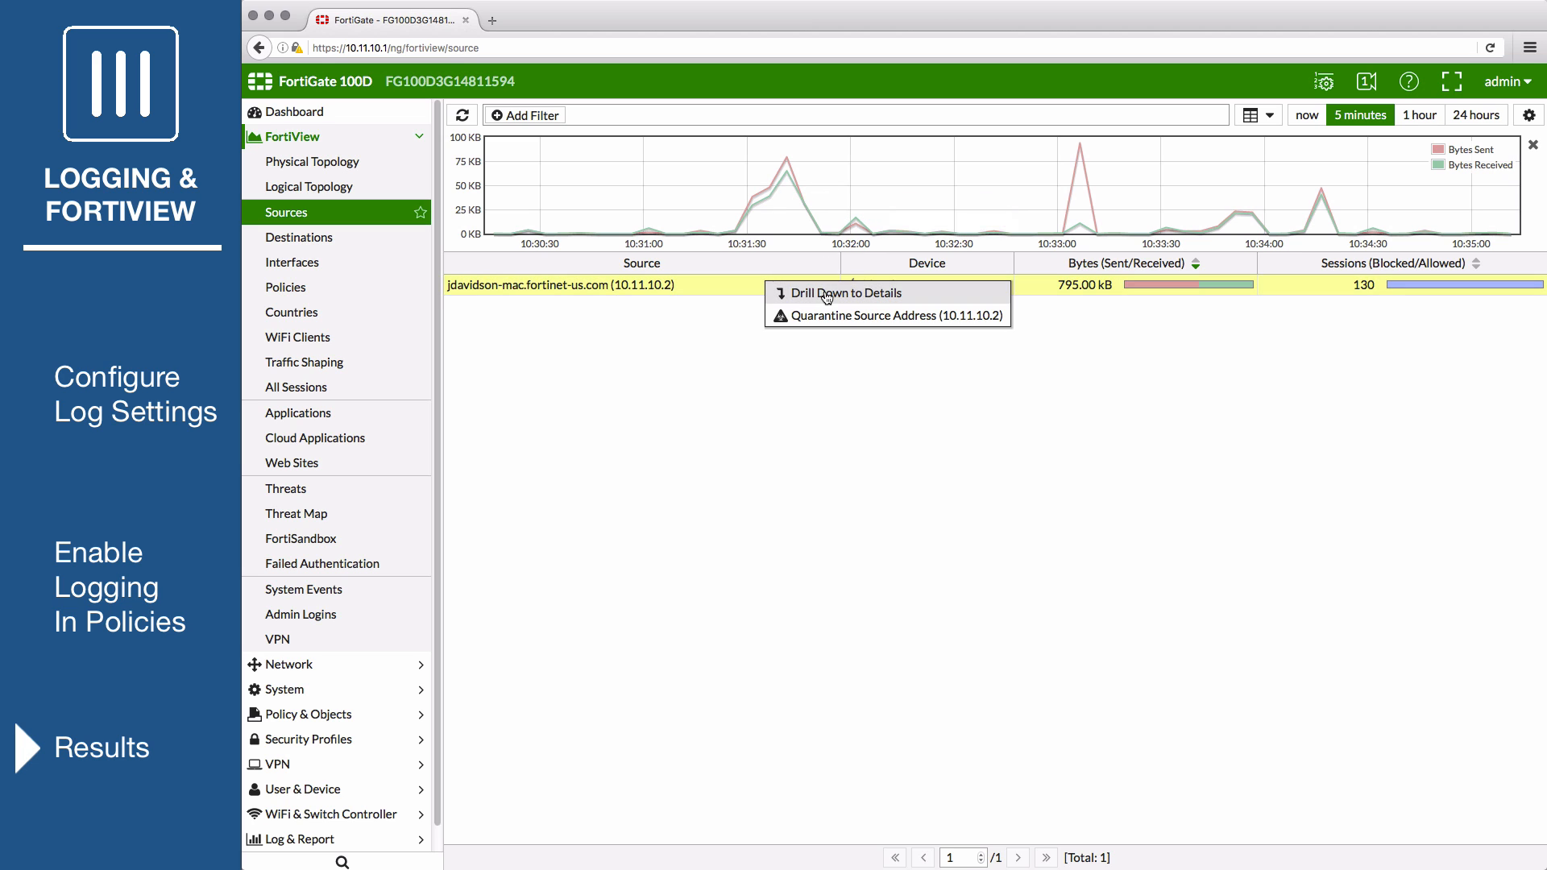
{"action": "left_click", "coordinate": [844, 293]}
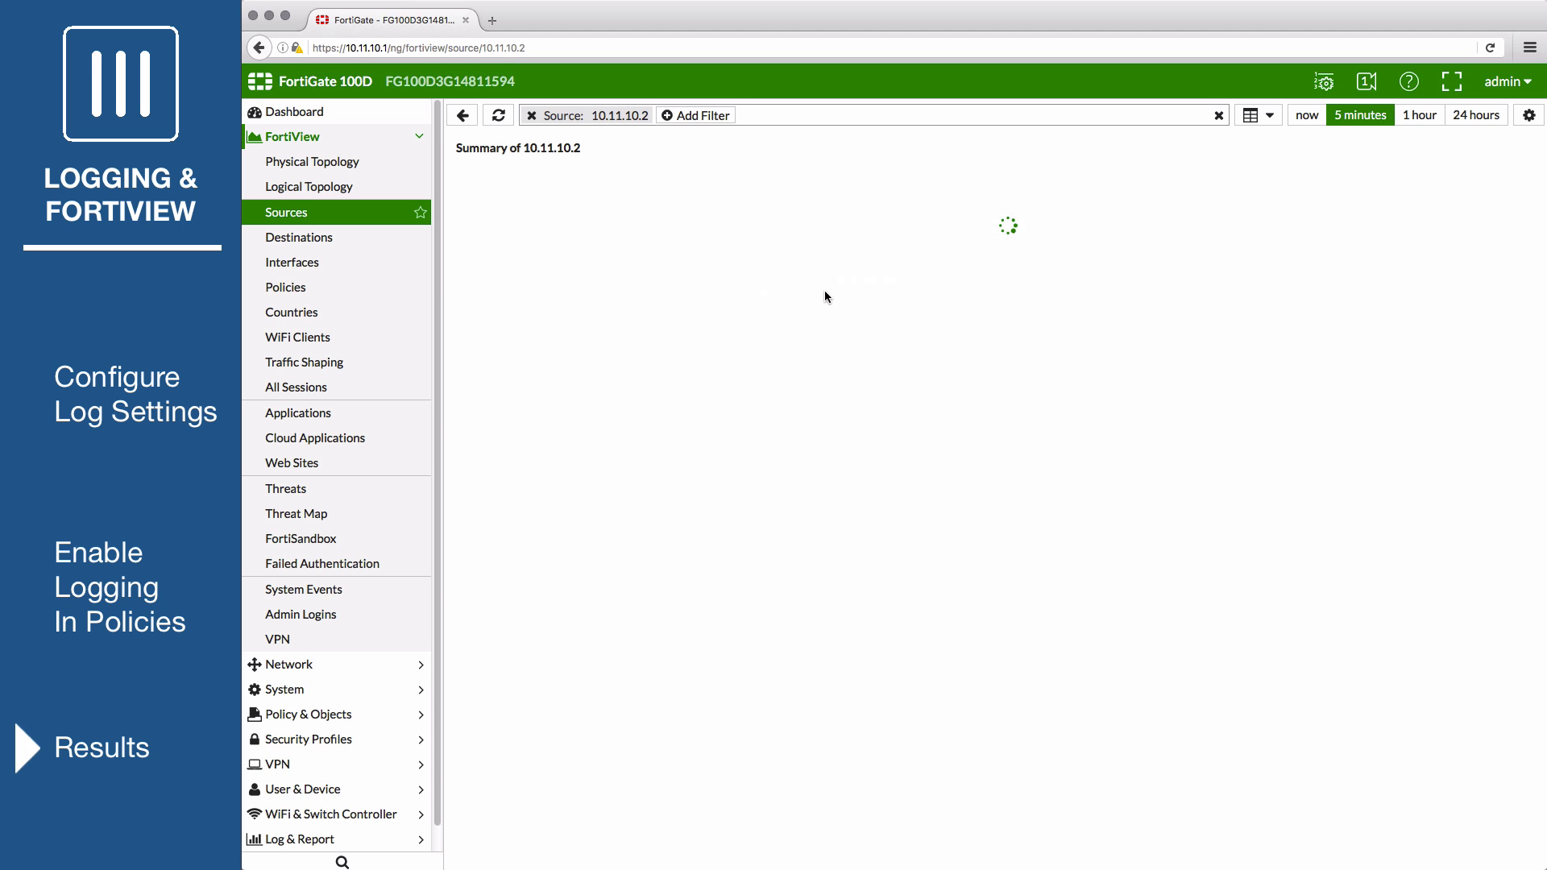